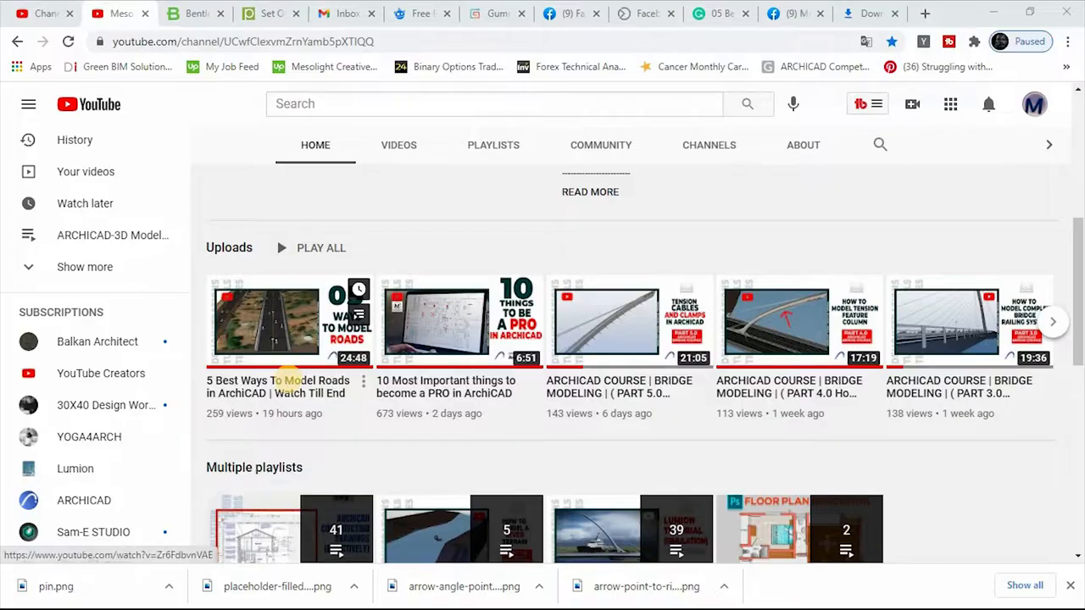
Open the '5 Best Ways To Model Roads in ArchiCAD' video from the channel's uploads.
left_click(266, 321)
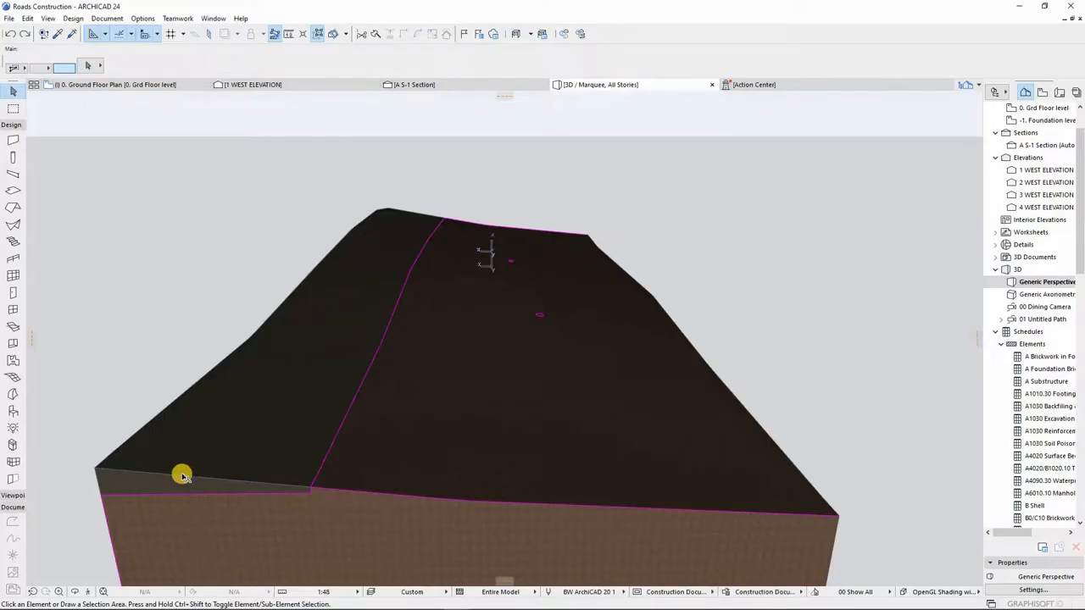
Stretch the slope slab edge, then orbit to show the car and both roads cut into the terrain.
left_click(183, 475)
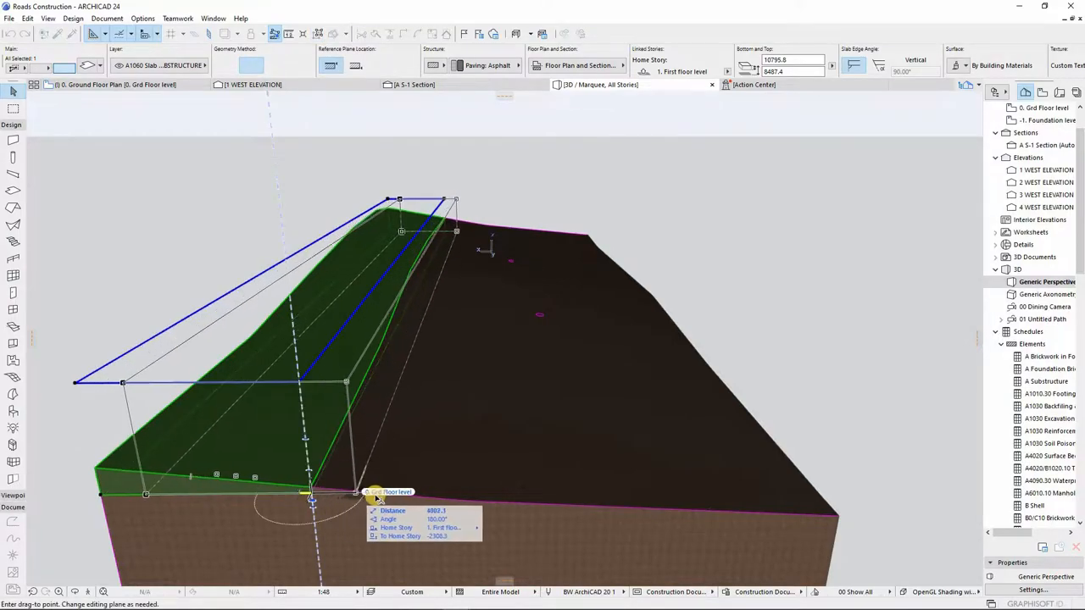
left_click_drag(310, 496, 501, 504)
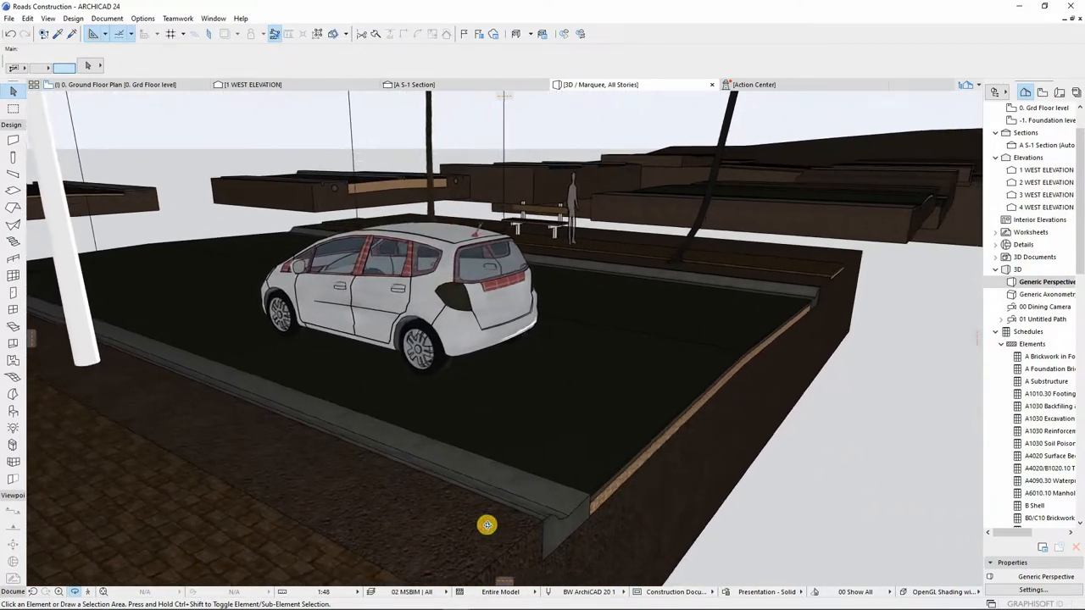
left_click_drag(488, 525, 484, 492)
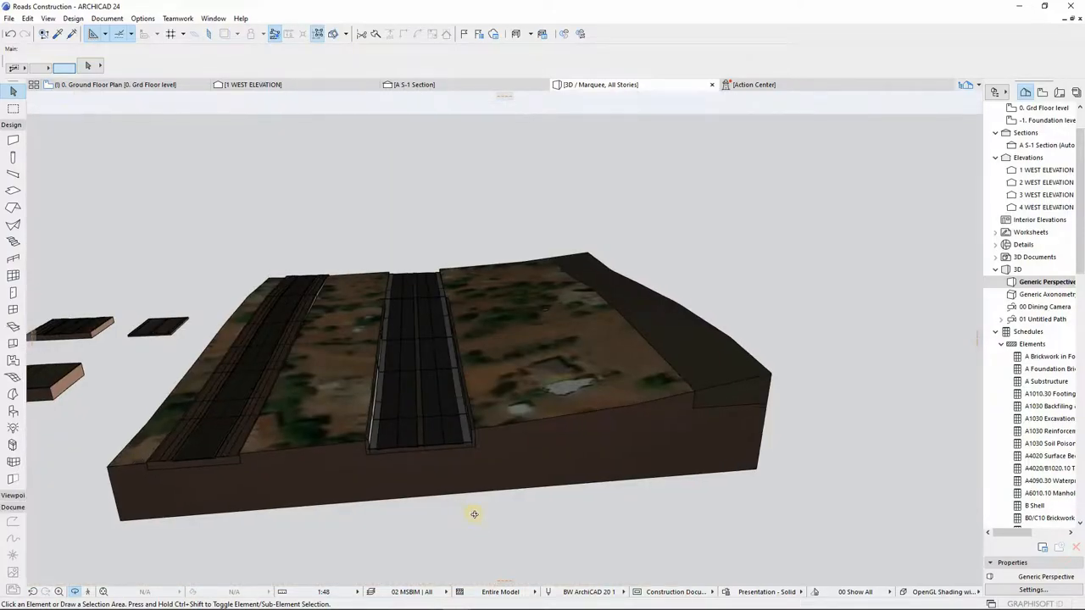
left_click_drag(474, 515, 525, 502)
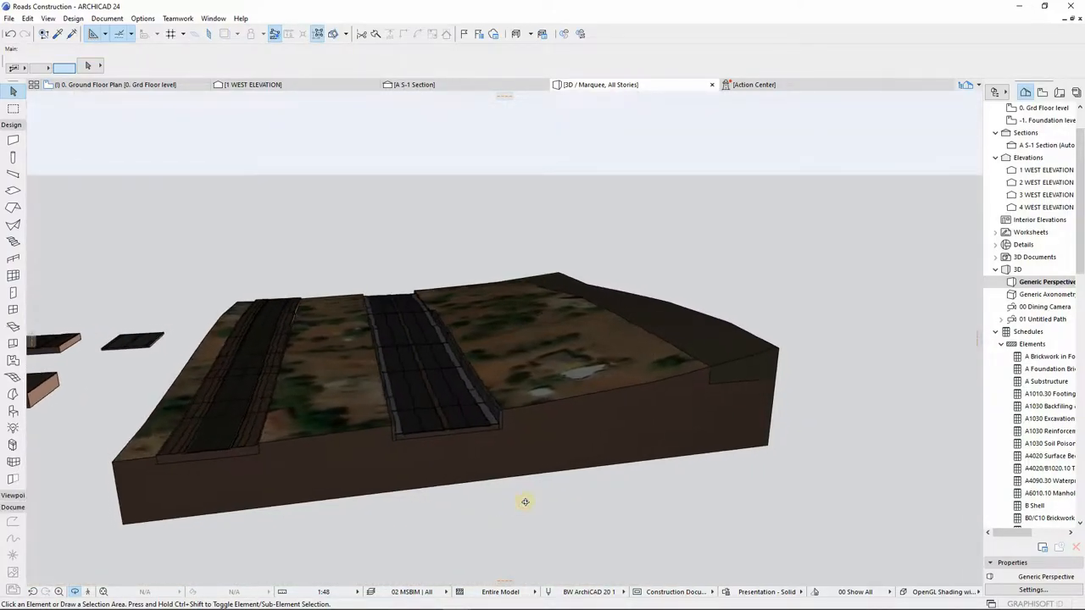
left_click_drag(525, 502, 586, 497)
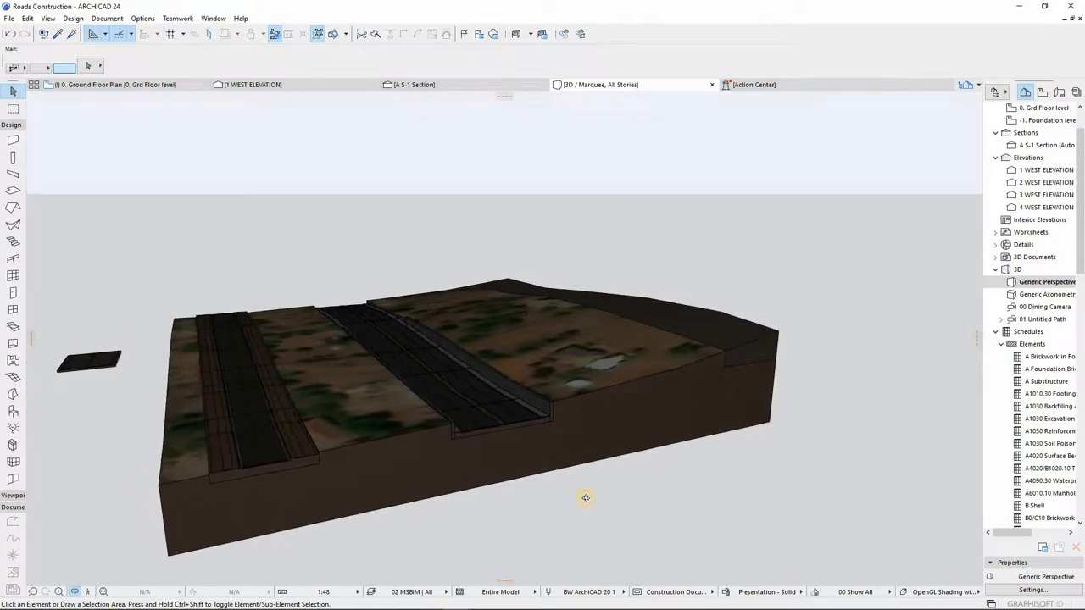
left_click_drag(585, 498, 391, 459)
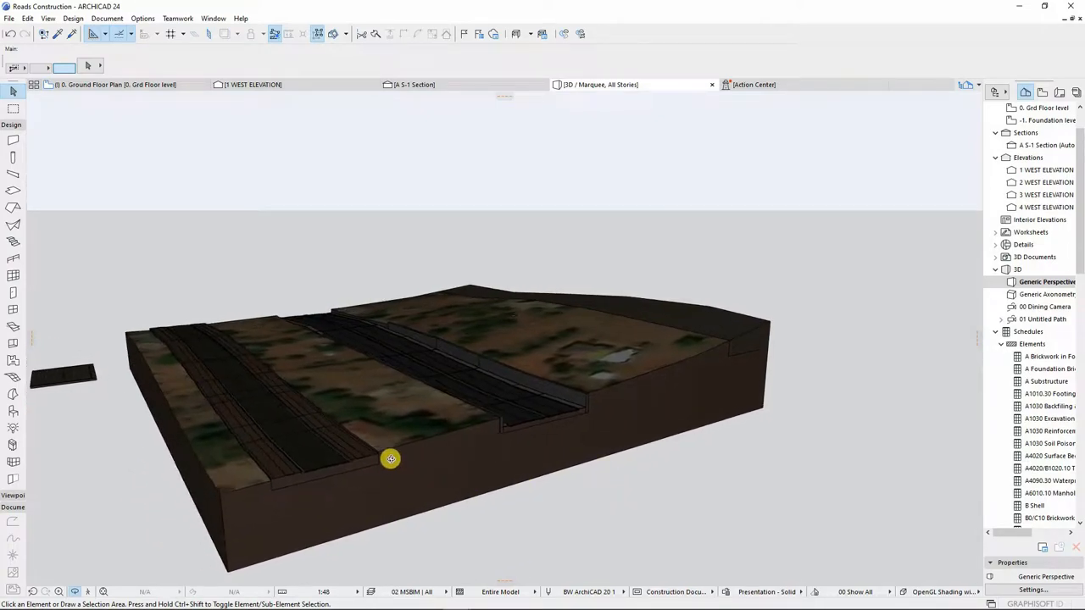
Confirm the toprail keeps the RD2 14m two way Road profile and close its settings.
left_click_drag(391, 459, 442, 469)
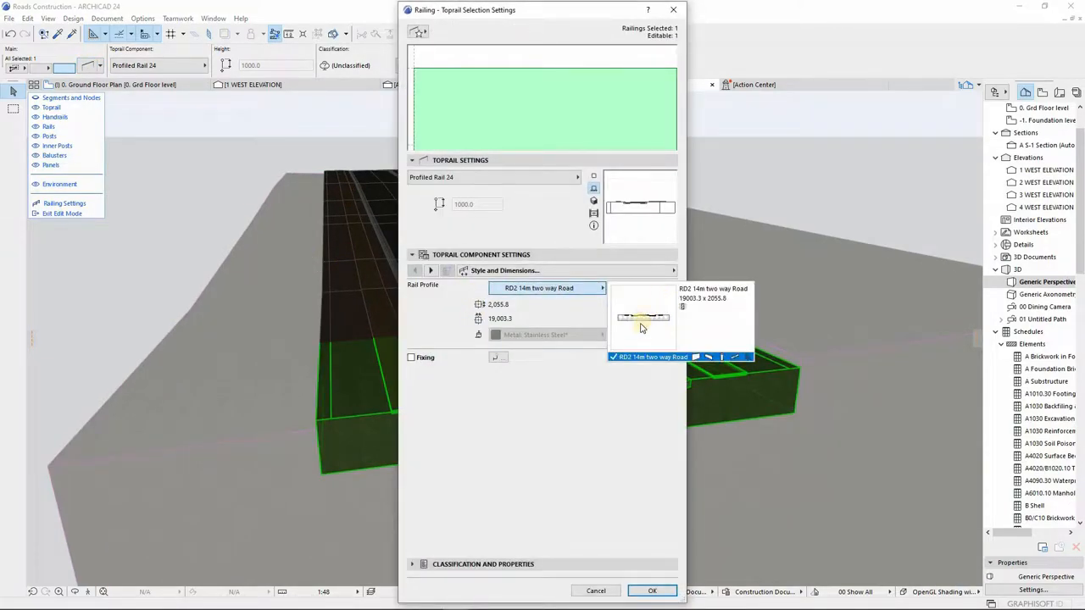
left_click(641, 326)
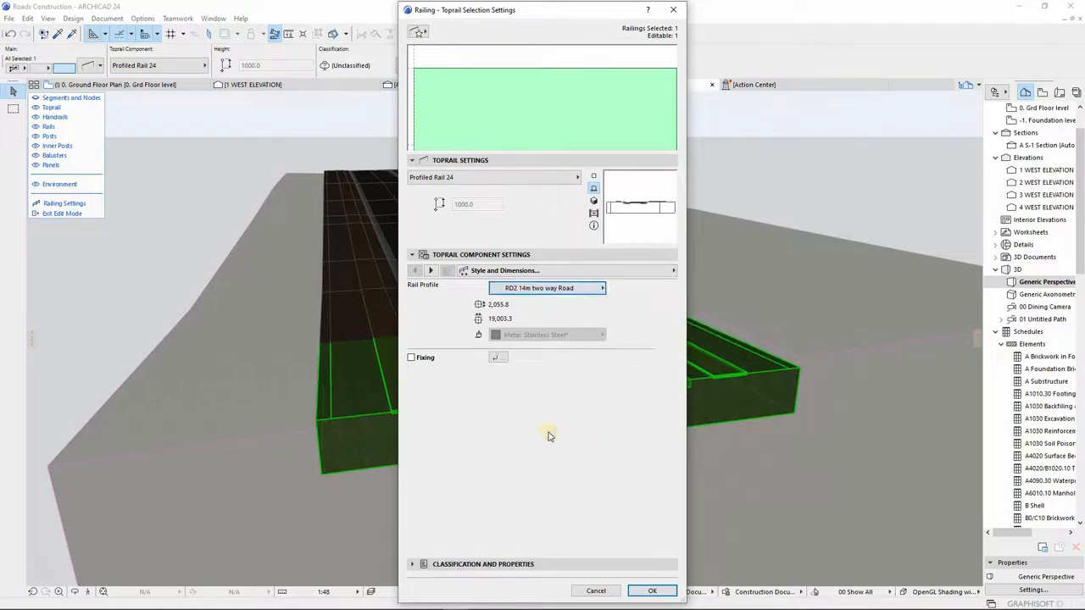
left_click(651, 591)
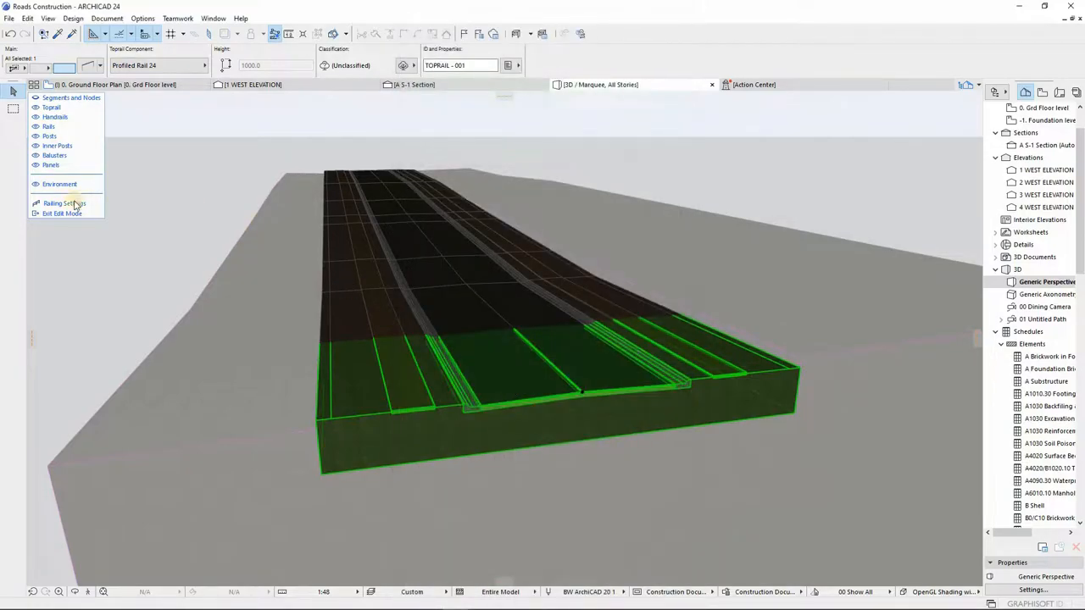
Review the railing's Handrails and Toprail settings pages and confirm them unchanged.
left_click(64, 203)
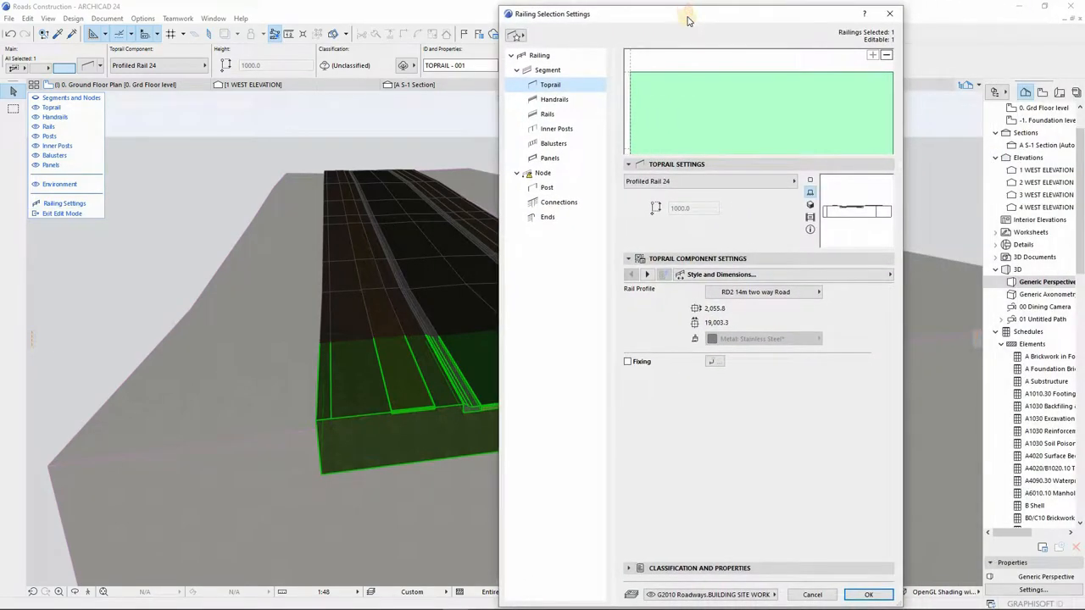
left_click(554, 99)
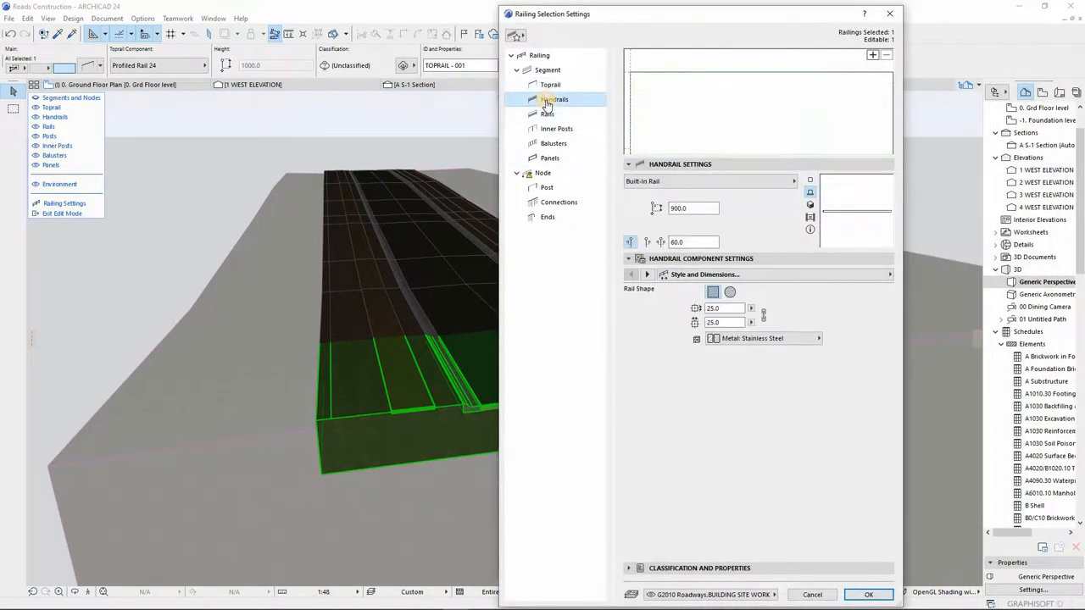
left_click(549, 84)
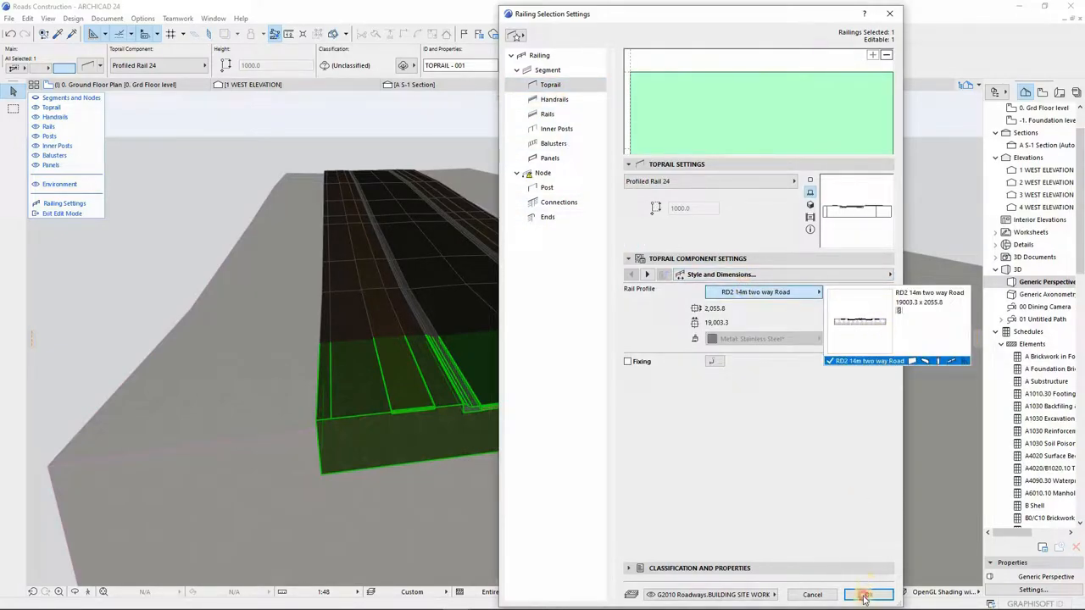
left_click(866, 594)
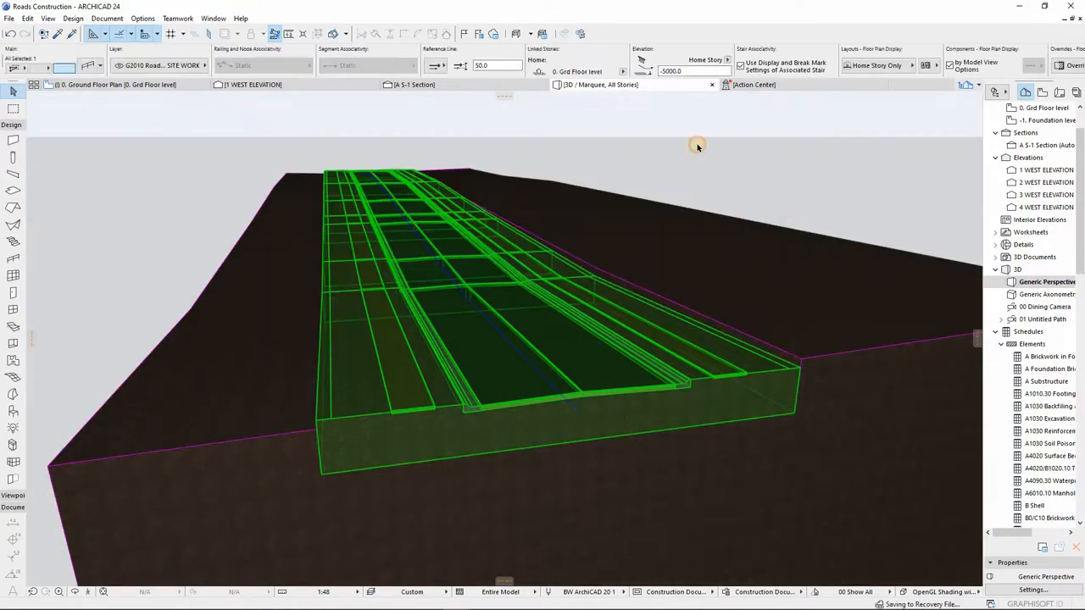
left_click(158, 19)
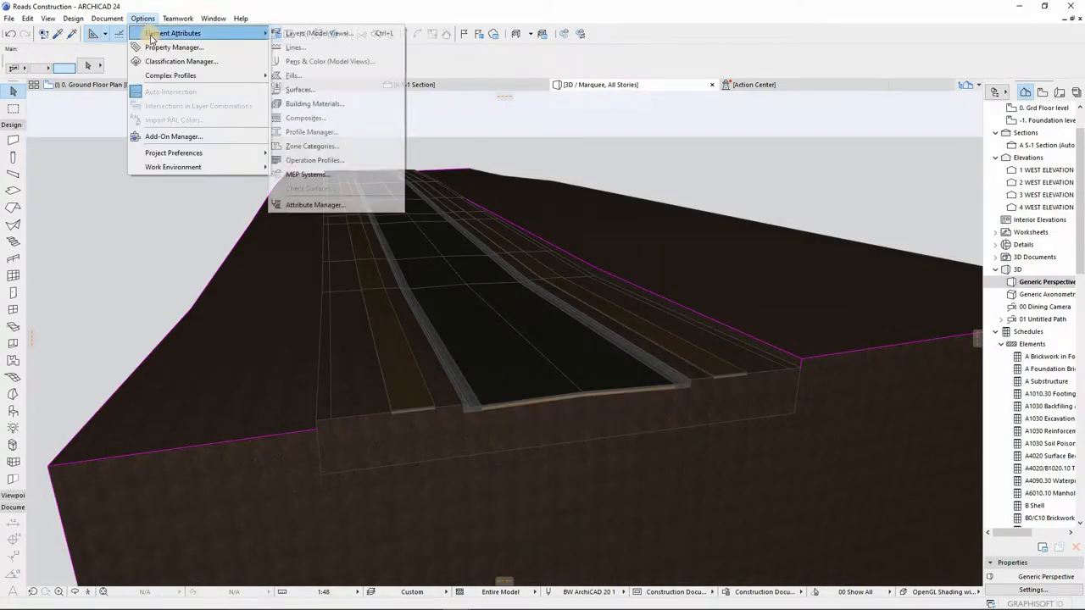
left_click(433, 127)
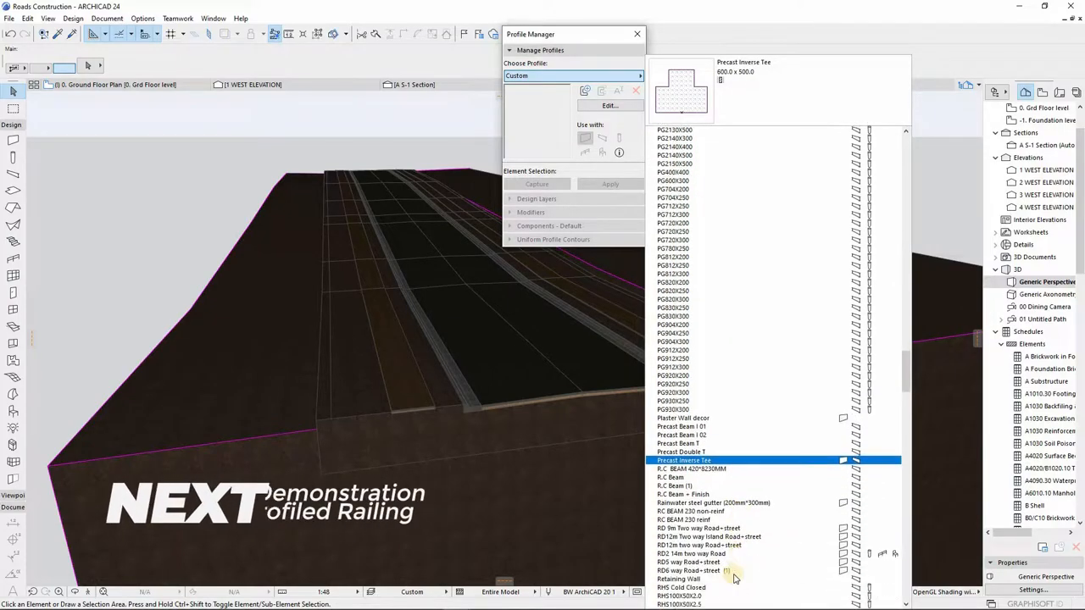
left_click(688, 545)
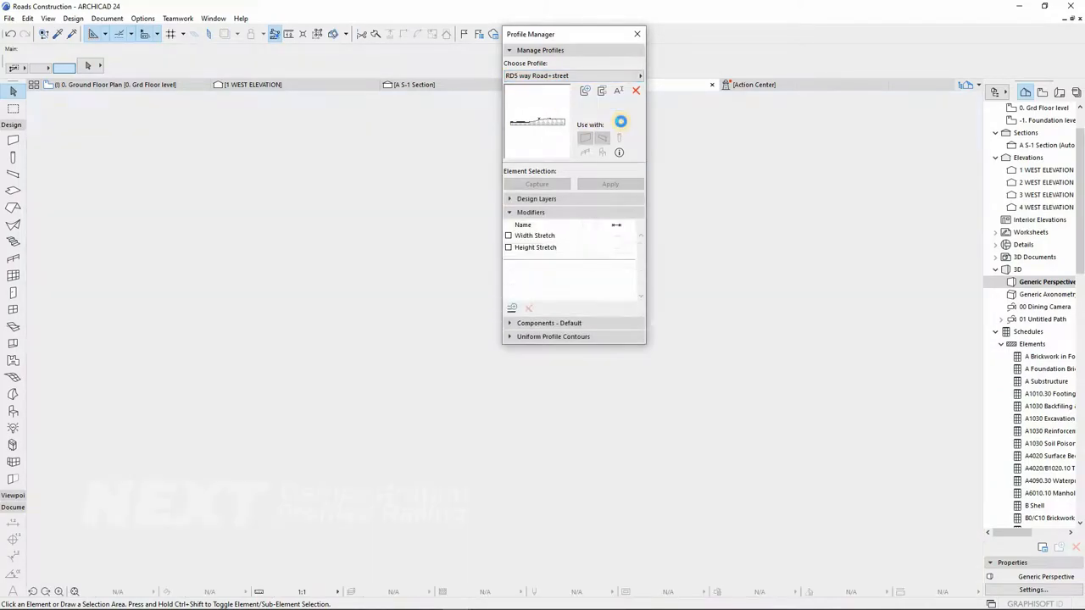
left_click(509, 198)
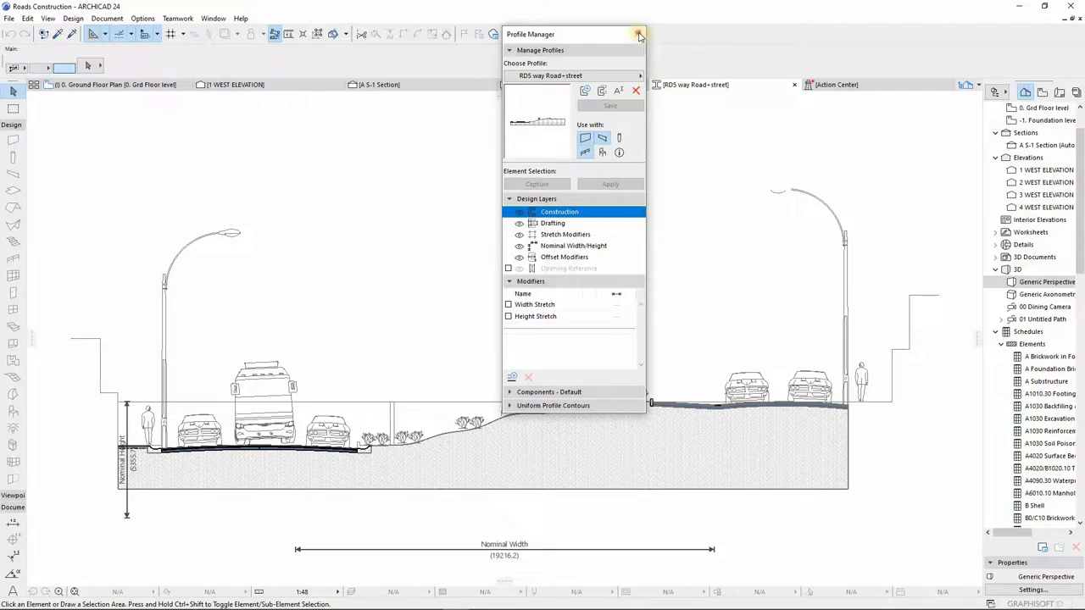
left_click(638, 34)
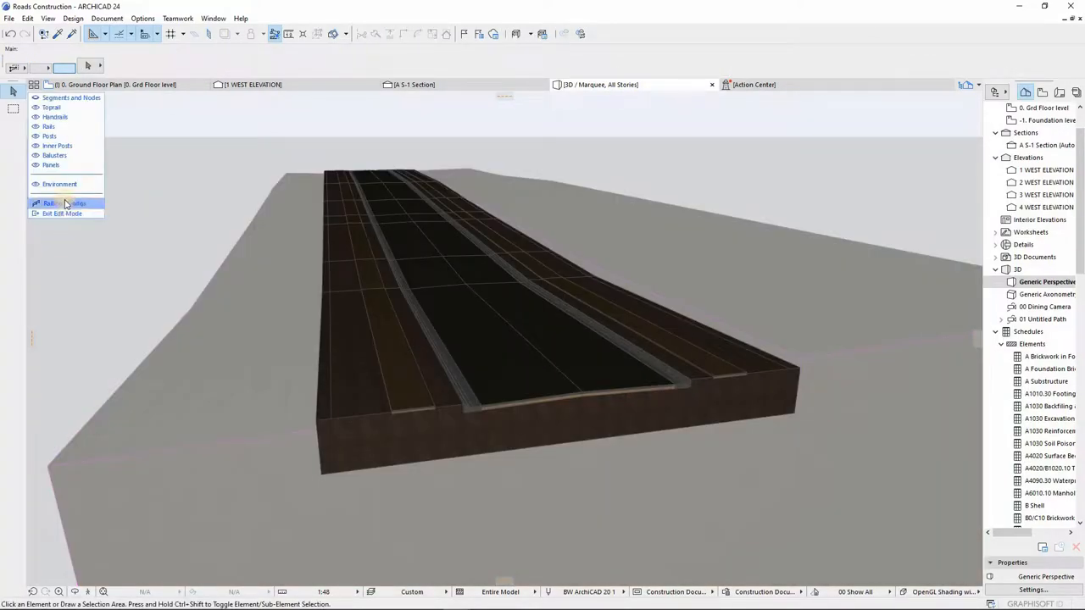
Set the road railing's toprail Rail Profile to RD5 way Road+street.
left_click(63, 203)
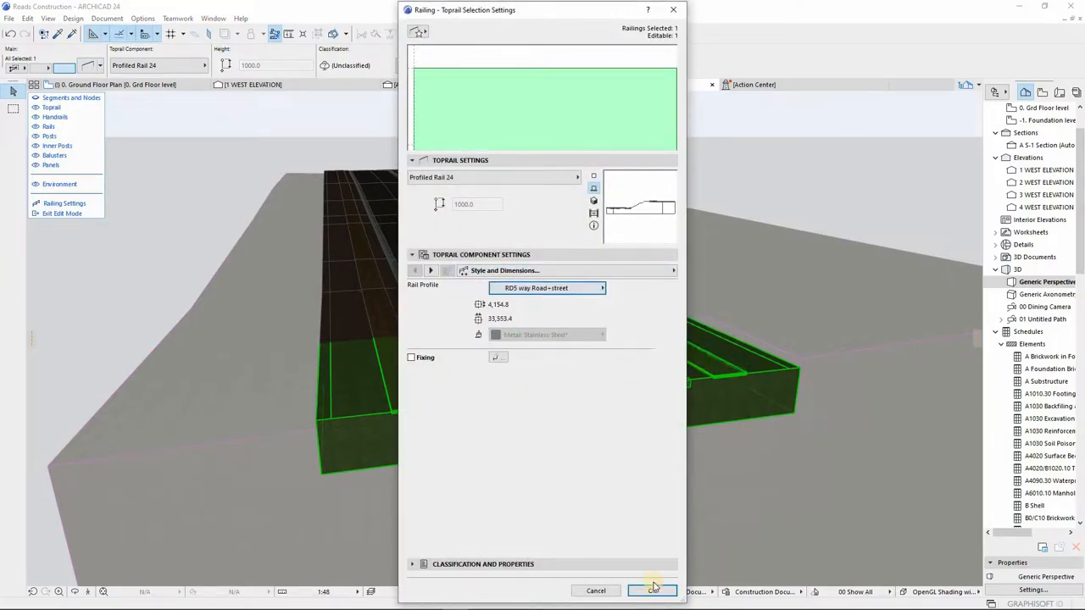
left_click(653, 591)
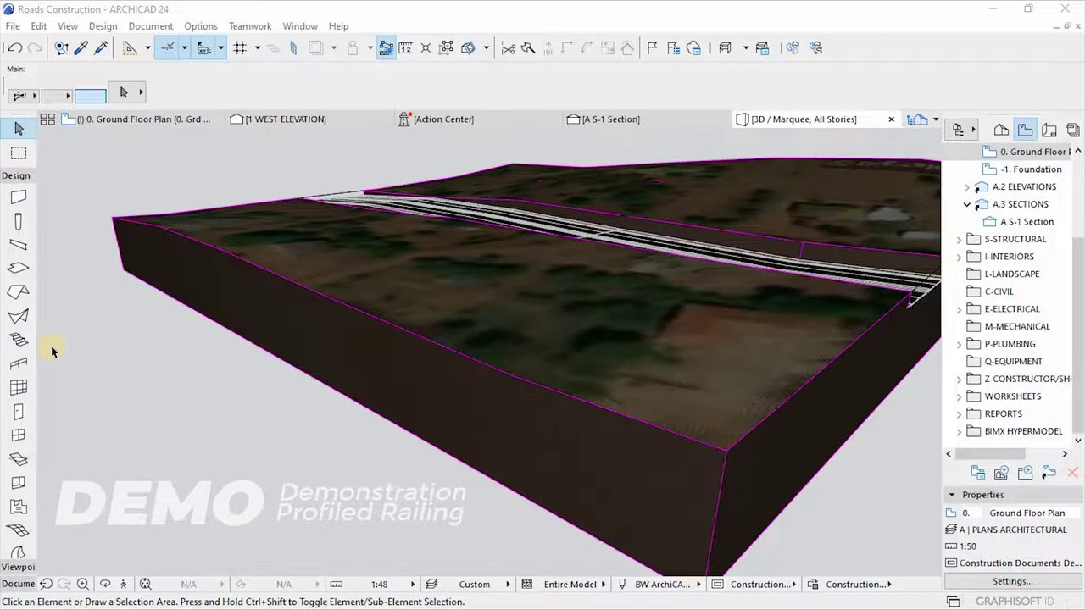
mouse_move(19, 362)
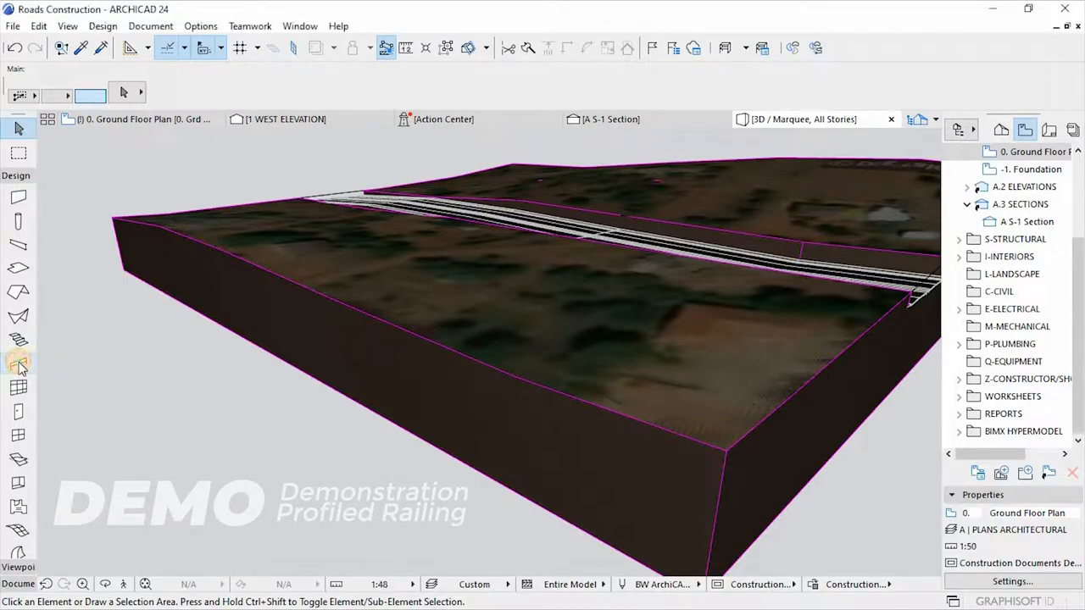
mouse_move(107, 237)
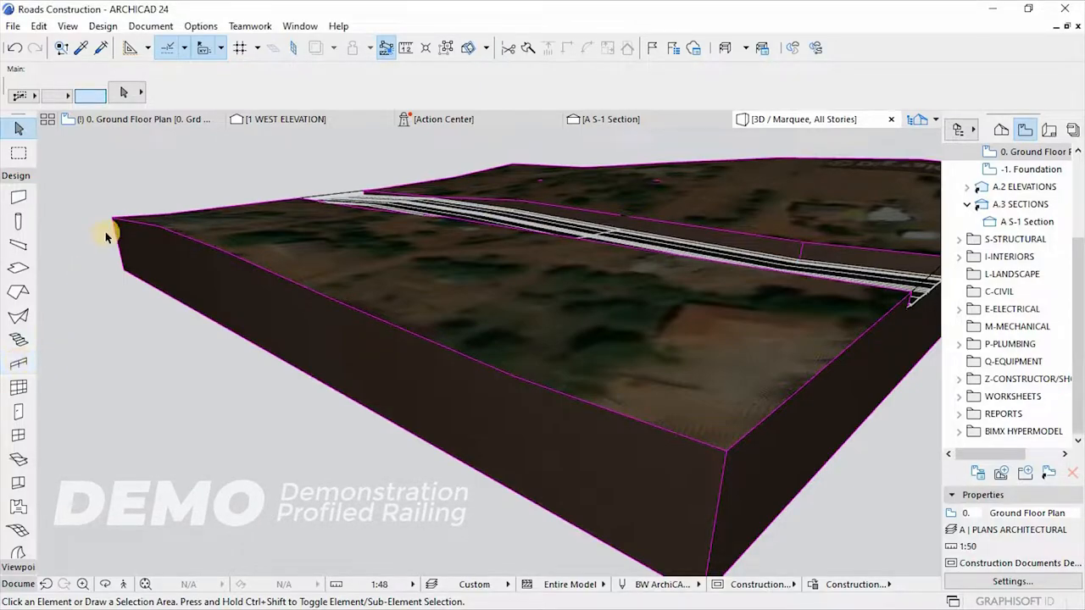
mouse_move(17, 360)
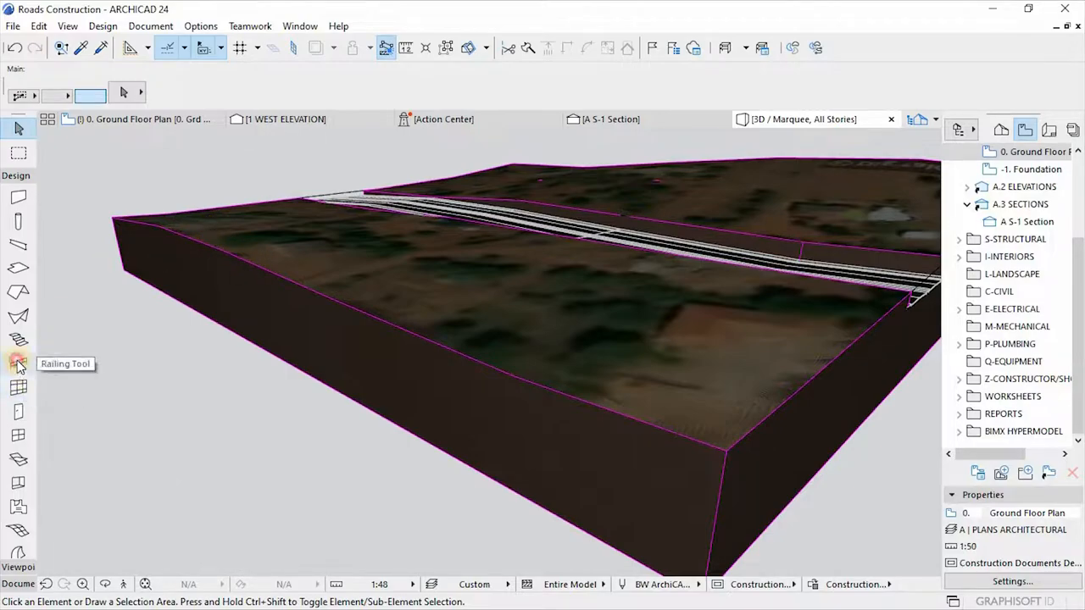
Activate the Railing tool with node and segment associativity both set to Static.
left_click(16, 360)
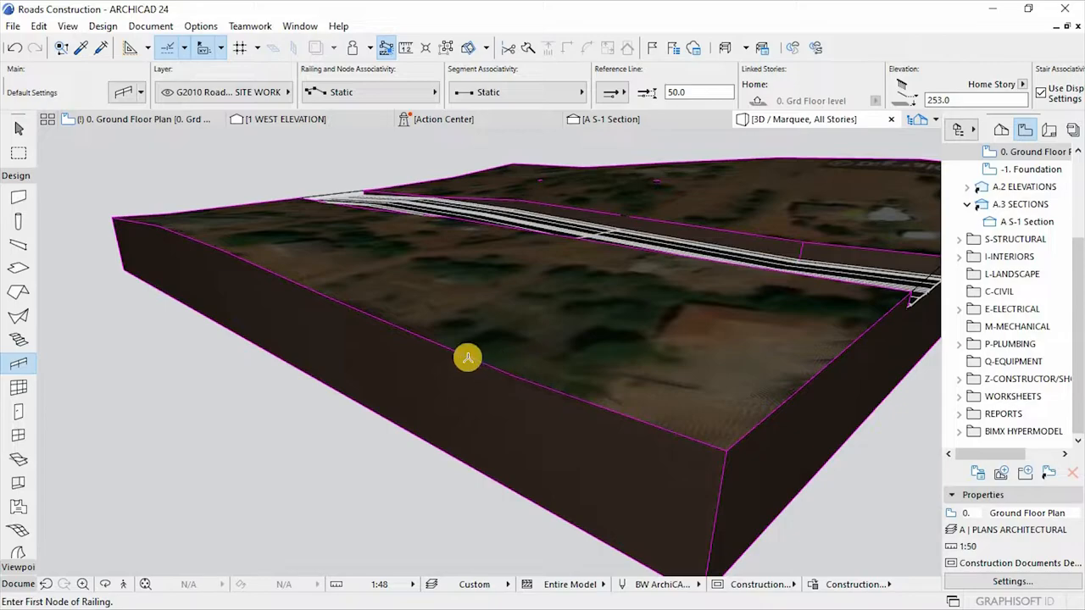
mouse_move(121, 218)
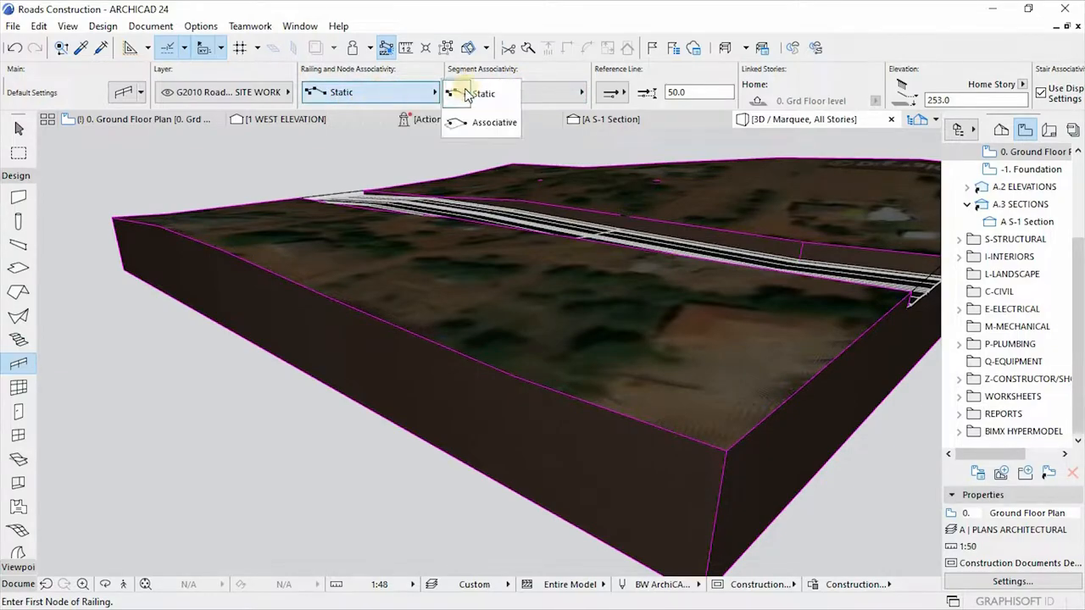
left_click(483, 93)
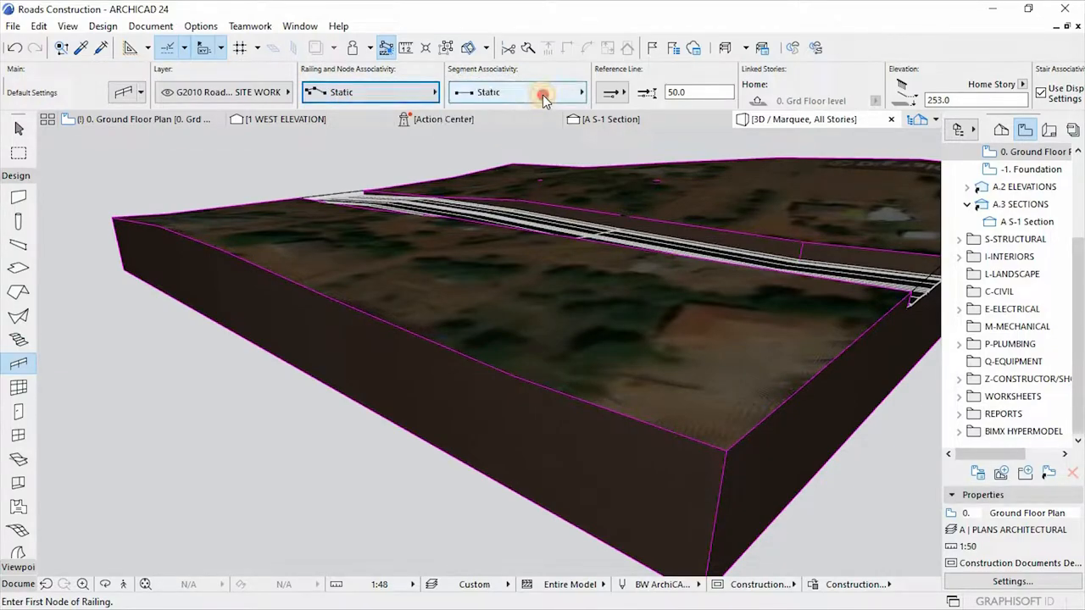
left_click(578, 92)
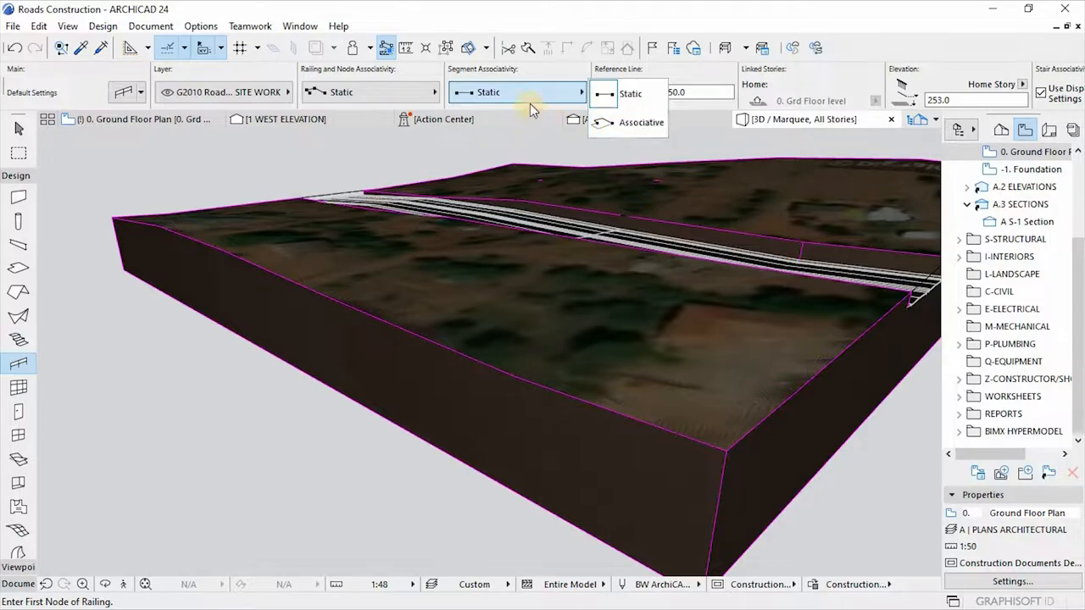
mouse_move(377, 98)
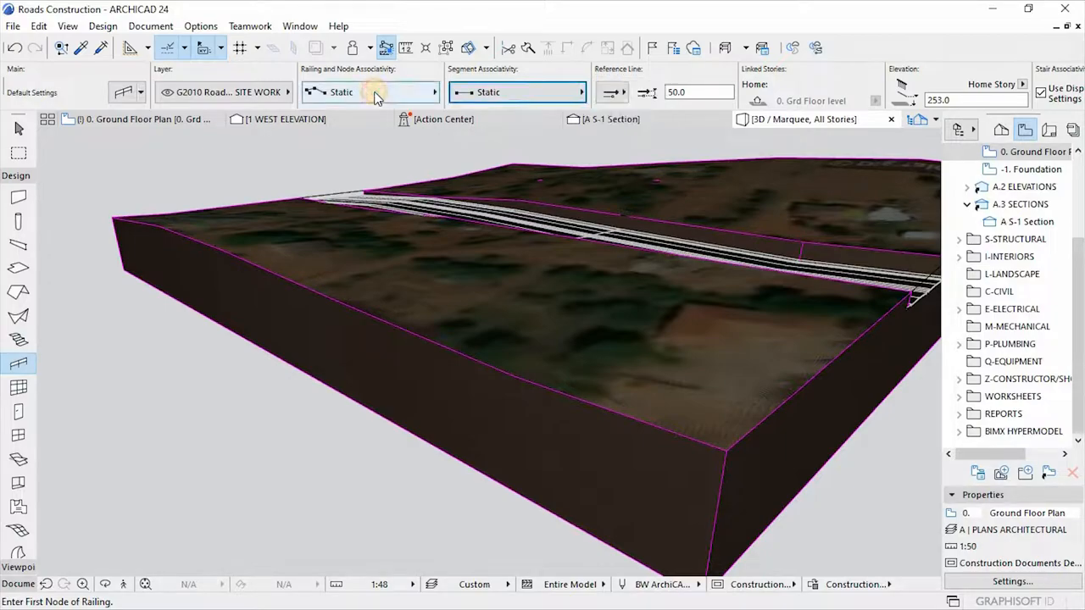
left_click(577, 92)
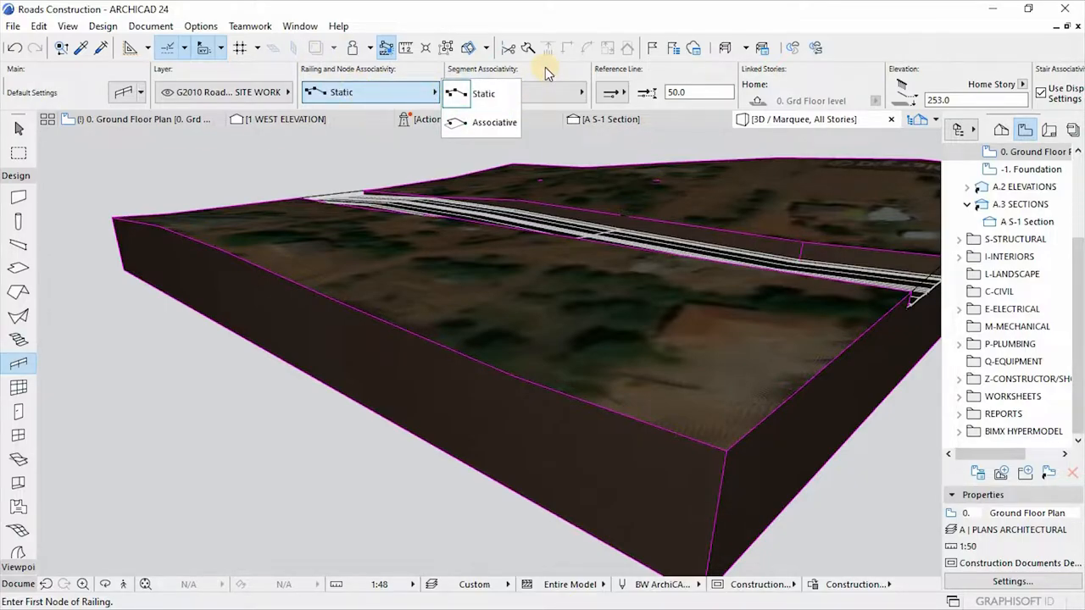
left_click(484, 93)
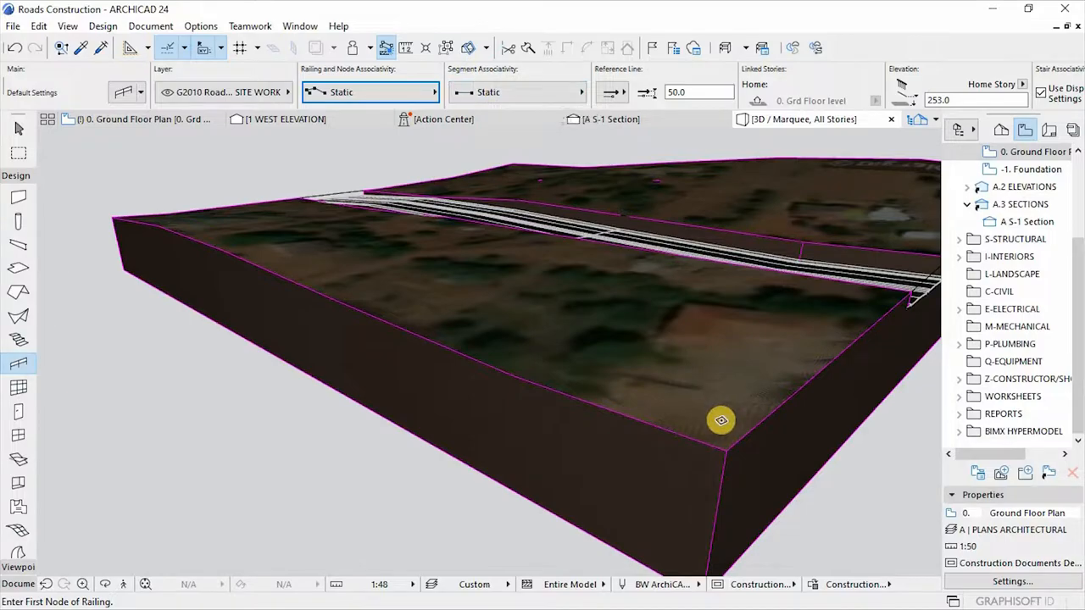
mouse_move(724, 449)
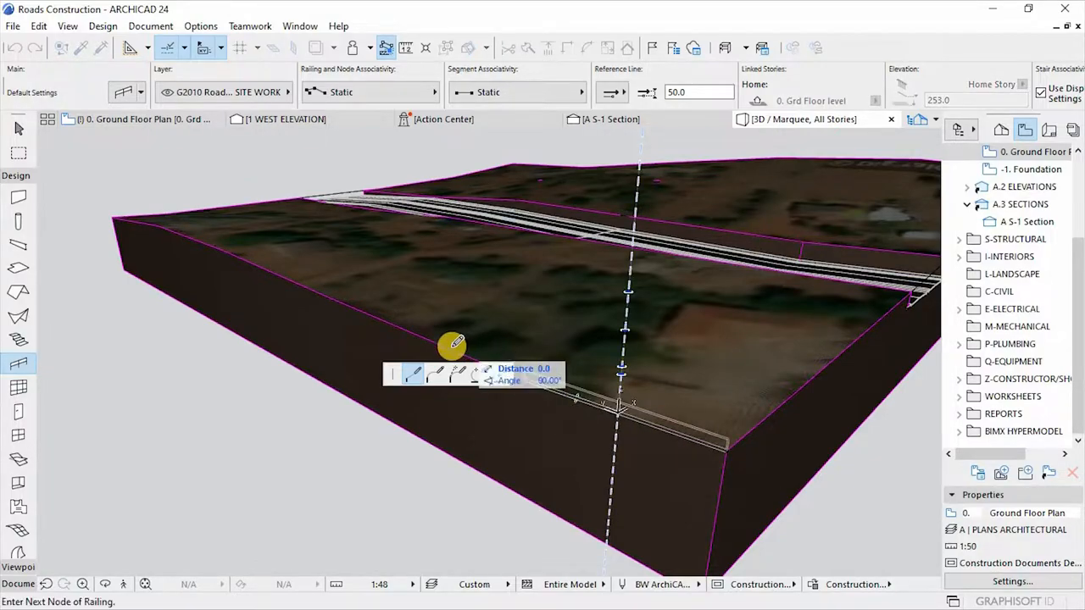
mouse_move(353, 311)
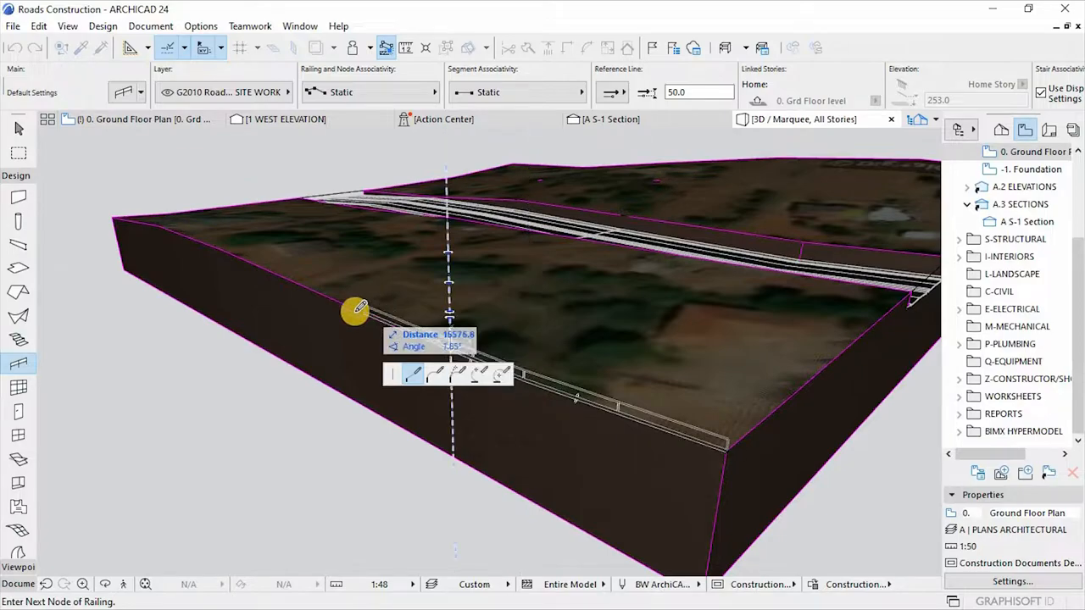
mouse_move(285, 277)
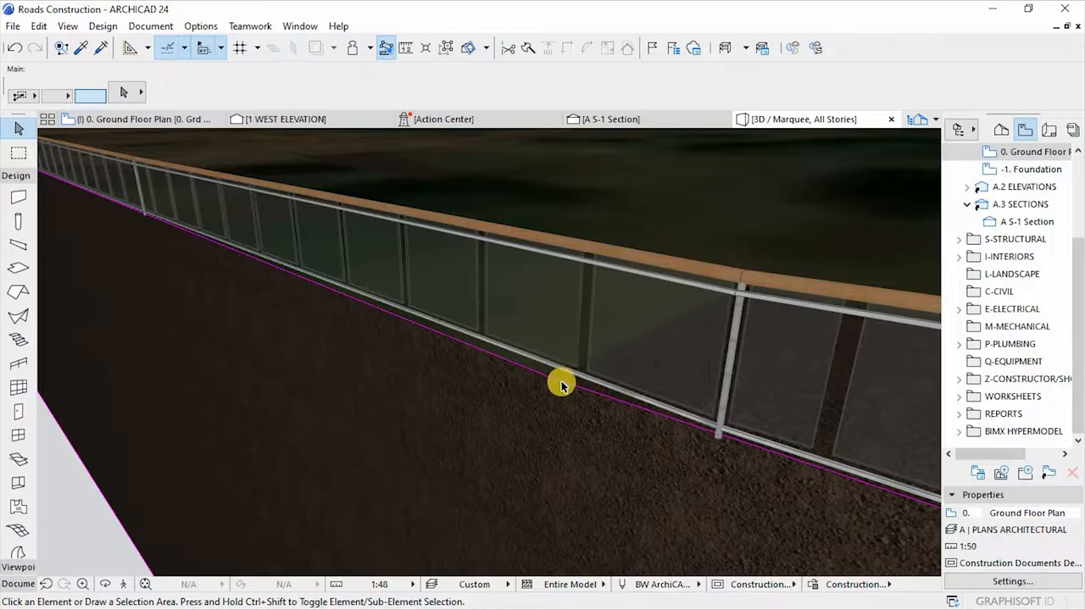
Select the newly drawn railing along the terrain edge and inspect it.
left_click(560, 384)
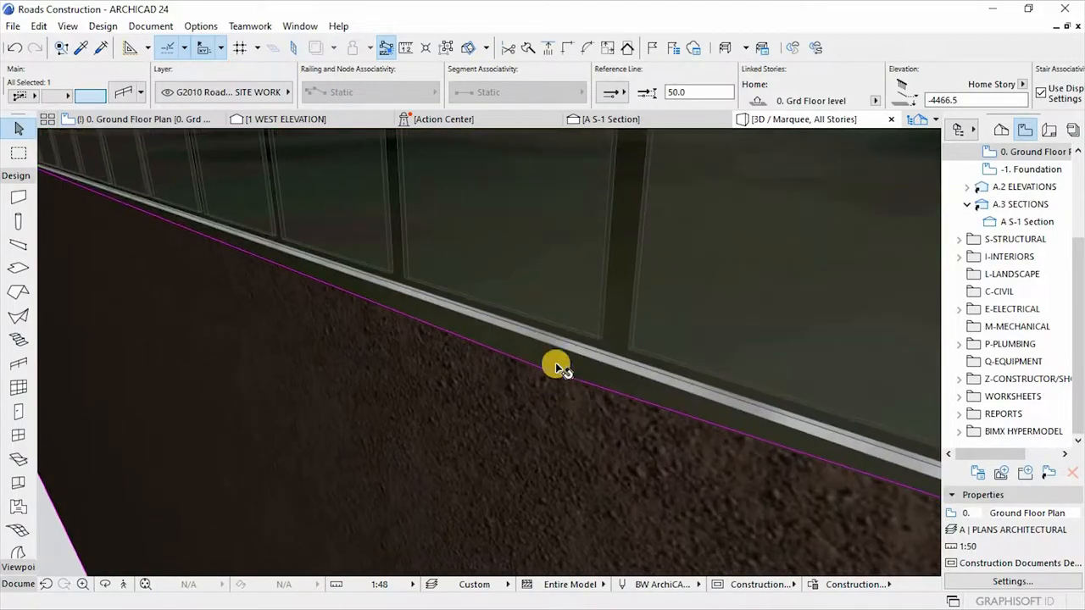
left_click(557, 367)
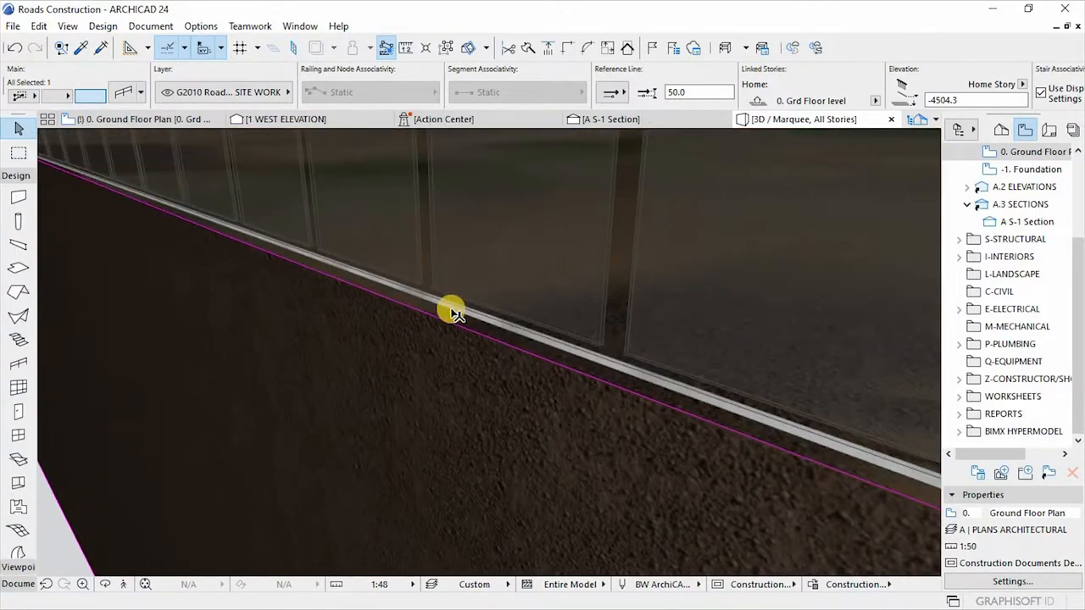
left_click(451, 312)
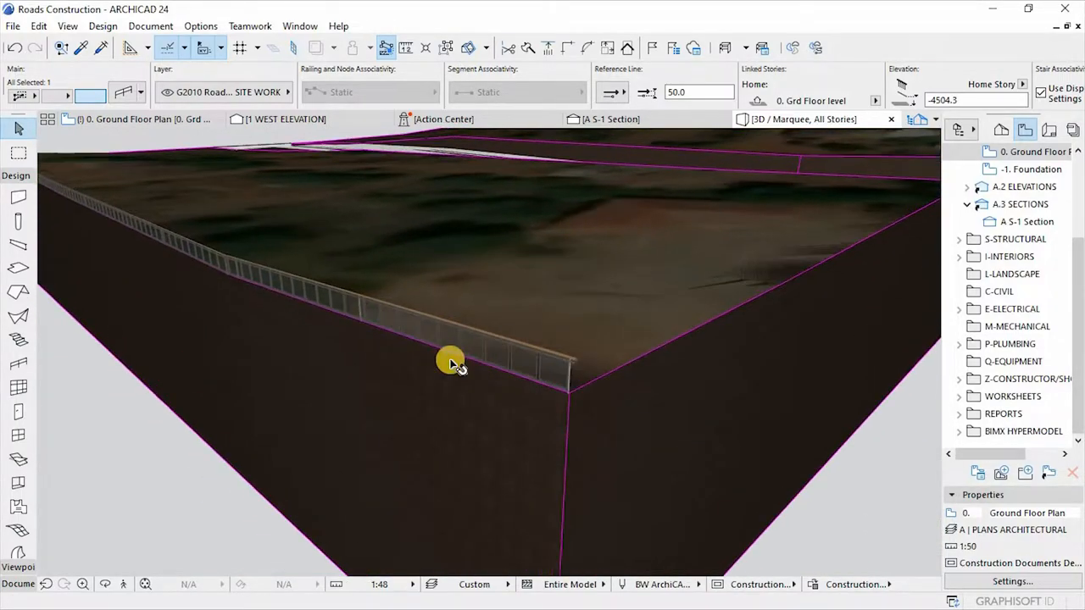
Enter the railing's edit mode, delete its glass panels and pick a post.
left_click(451, 363)
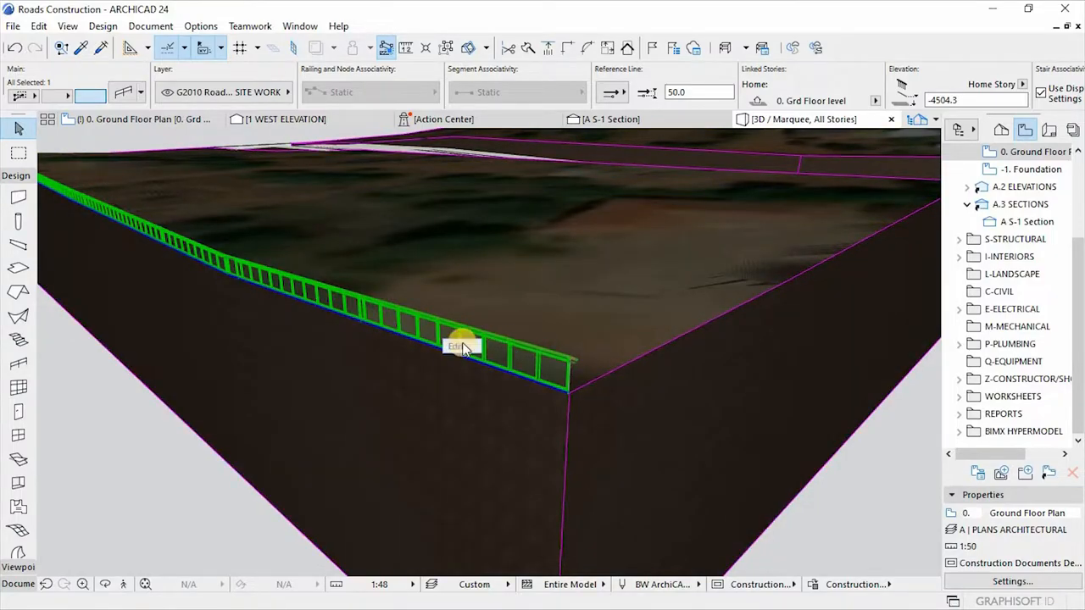
double_click(462, 347)
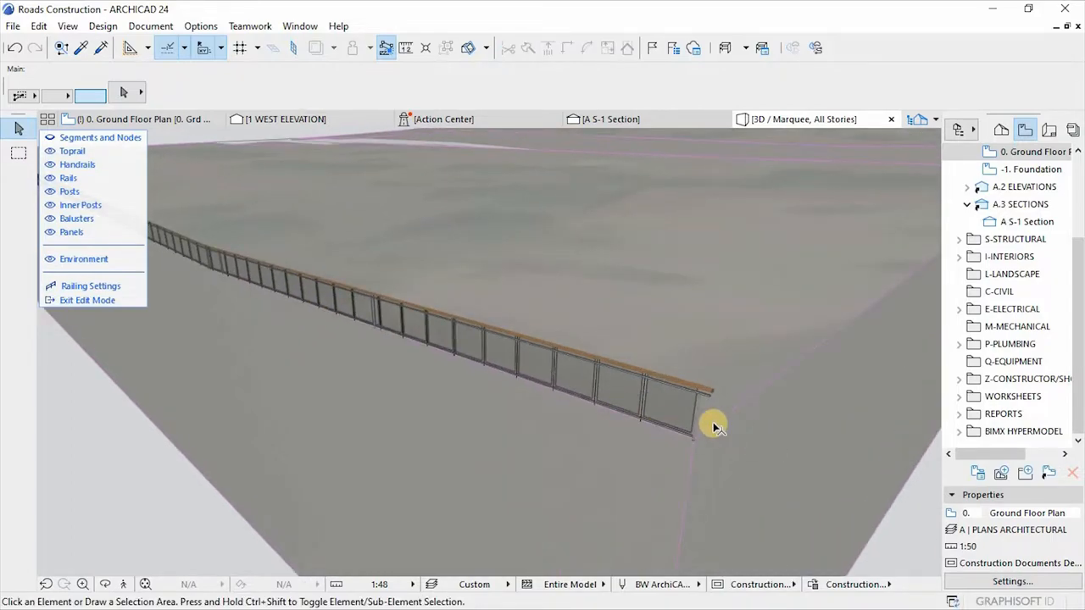
mouse_move(706, 401)
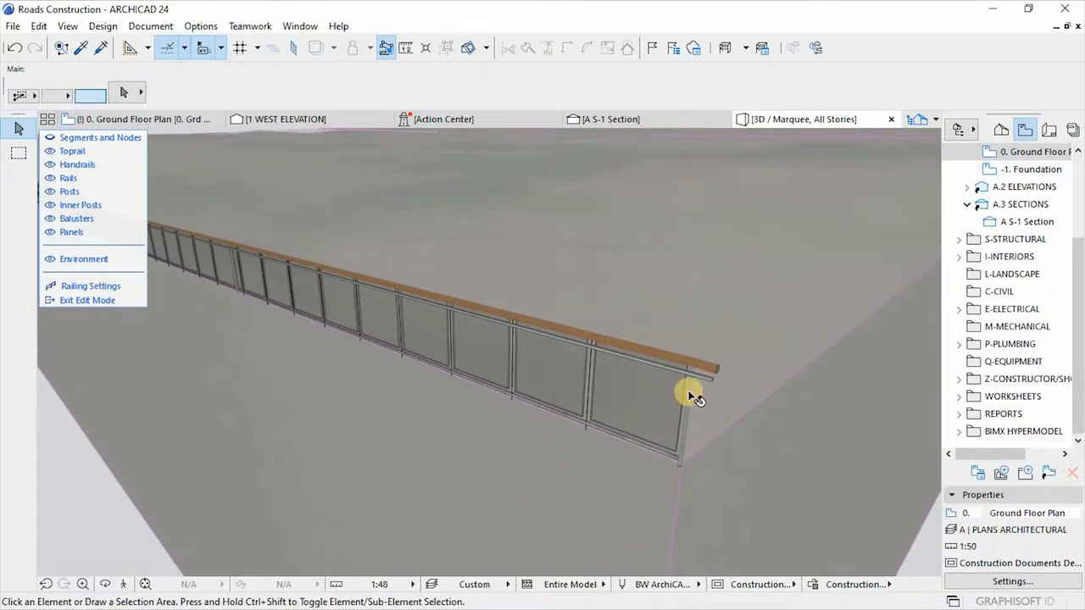
left_click(692, 397)
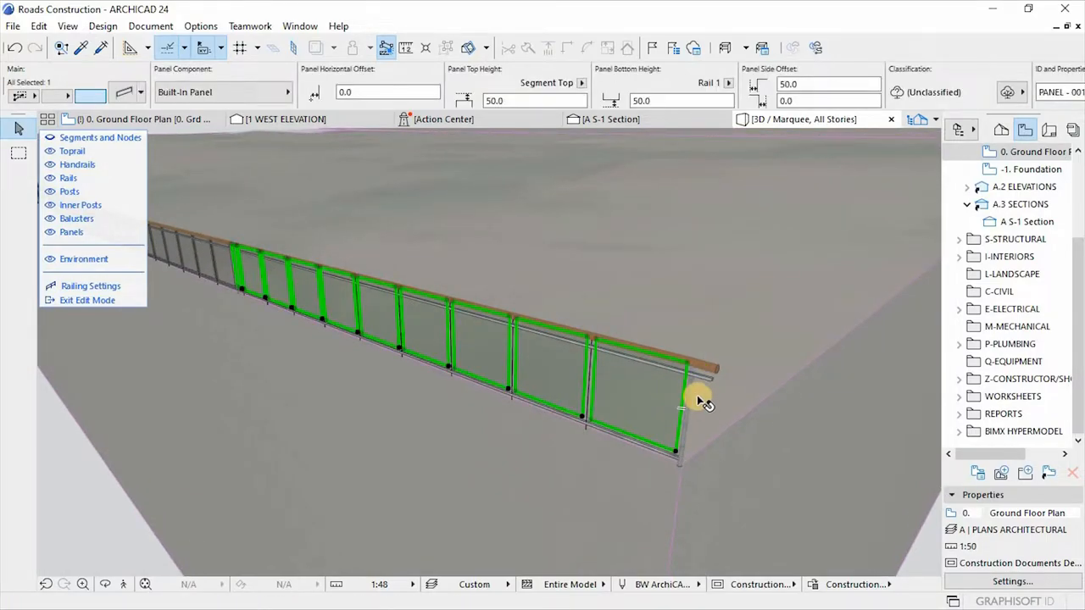
left_click(691, 397)
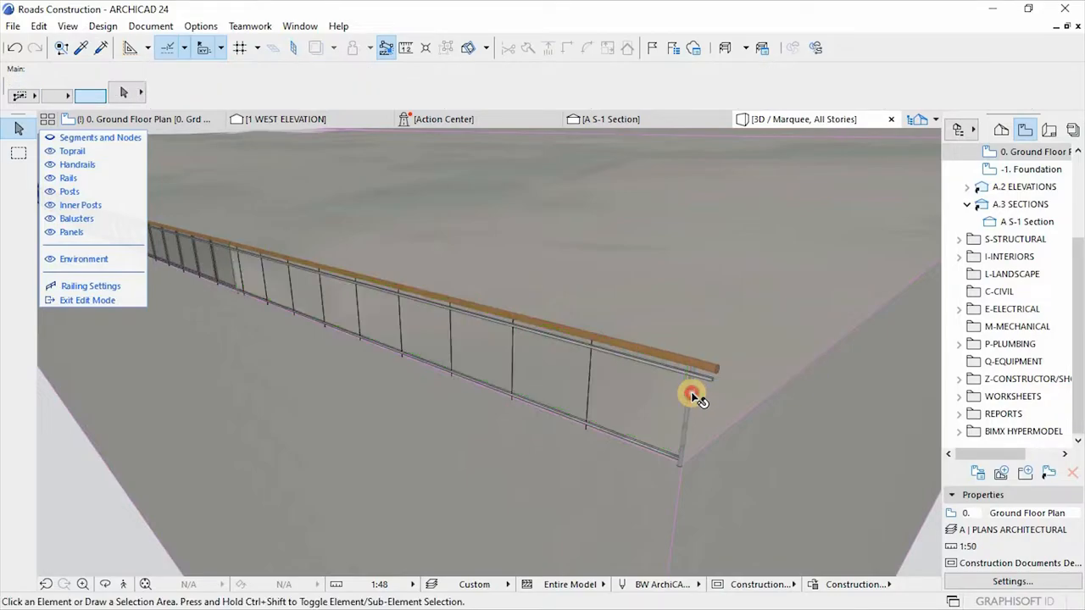
left_click(693, 397)
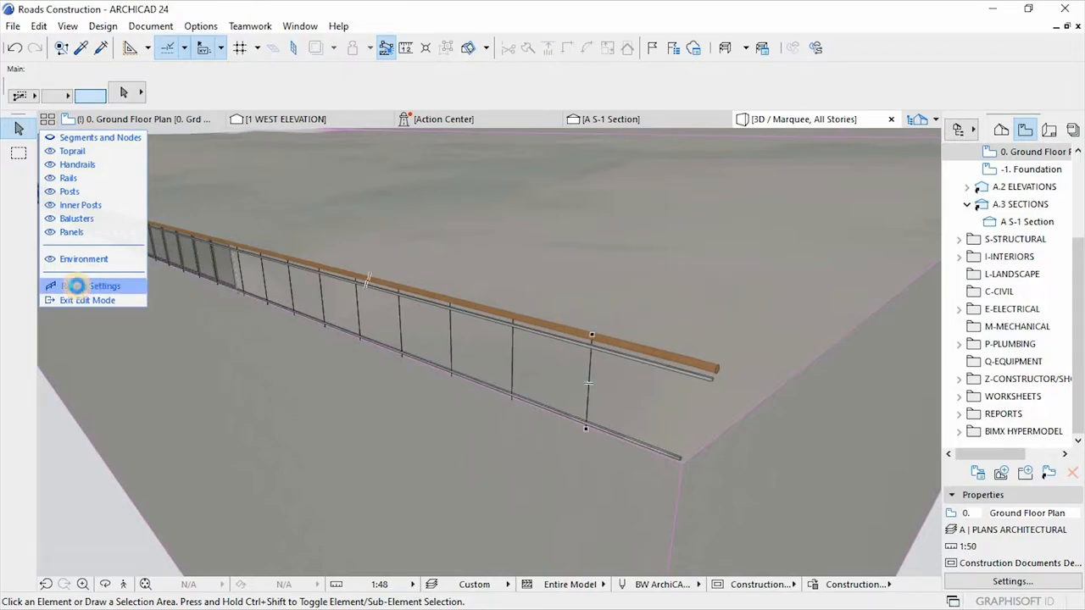
In Railing Settings remove the inner post and handrail from the segment pattern.
left_click(87, 286)
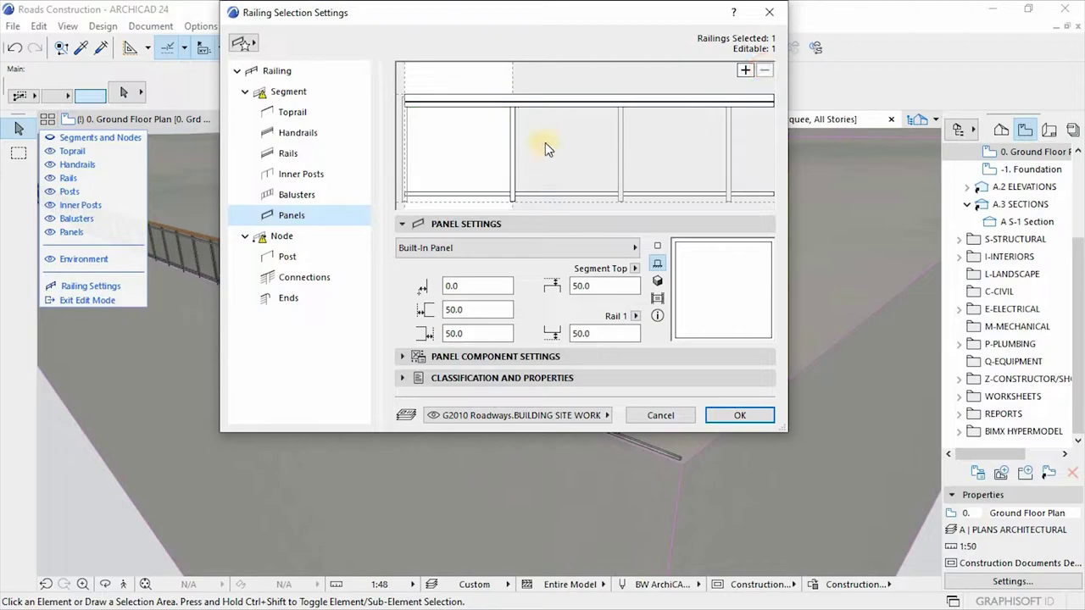
left_click(301, 174)
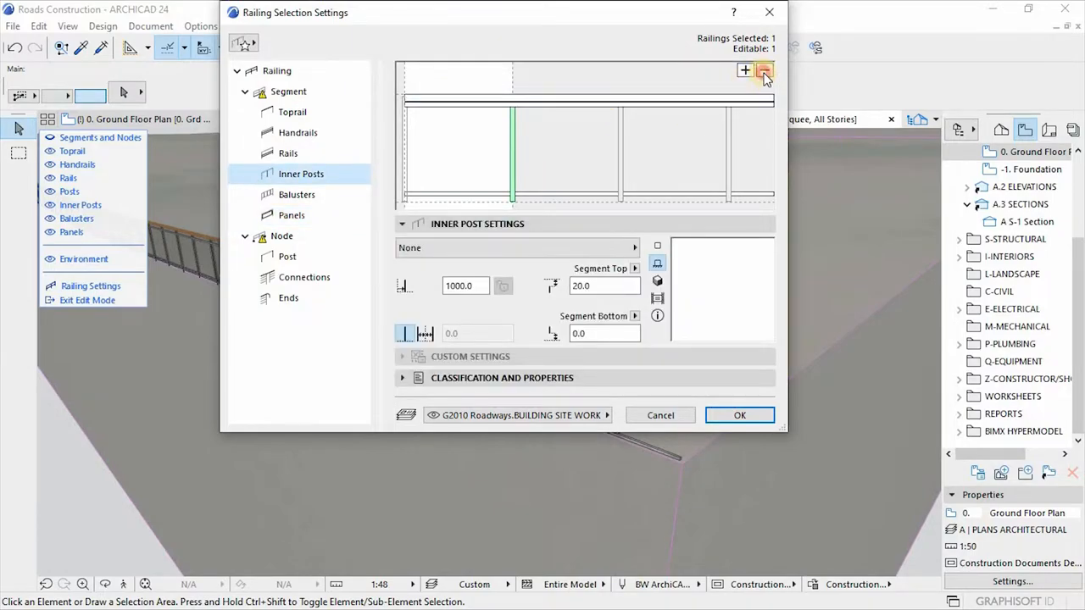
left_click(287, 152)
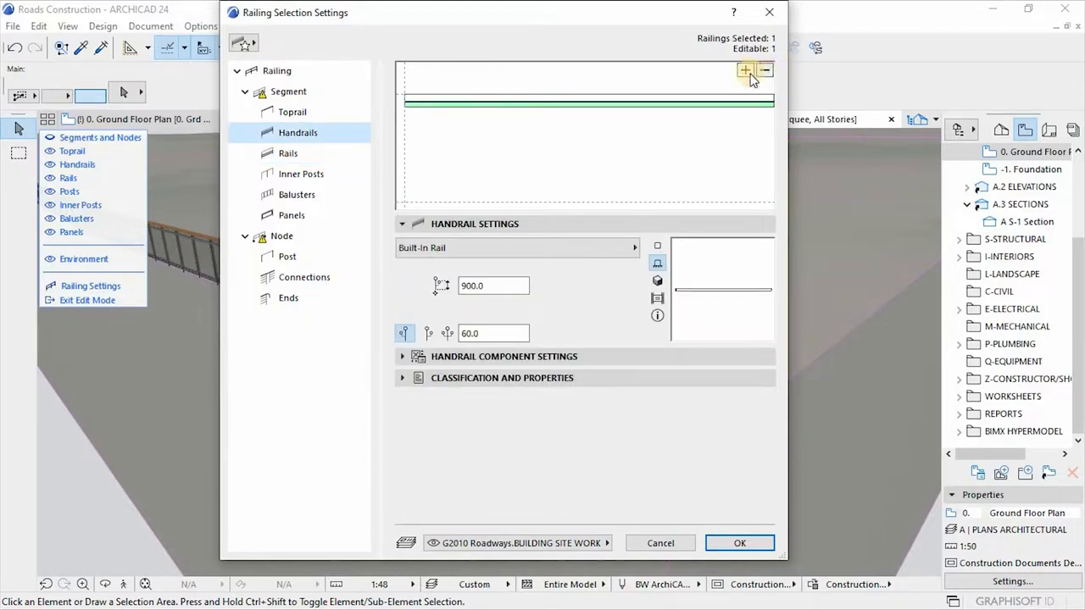
left_click(291, 111)
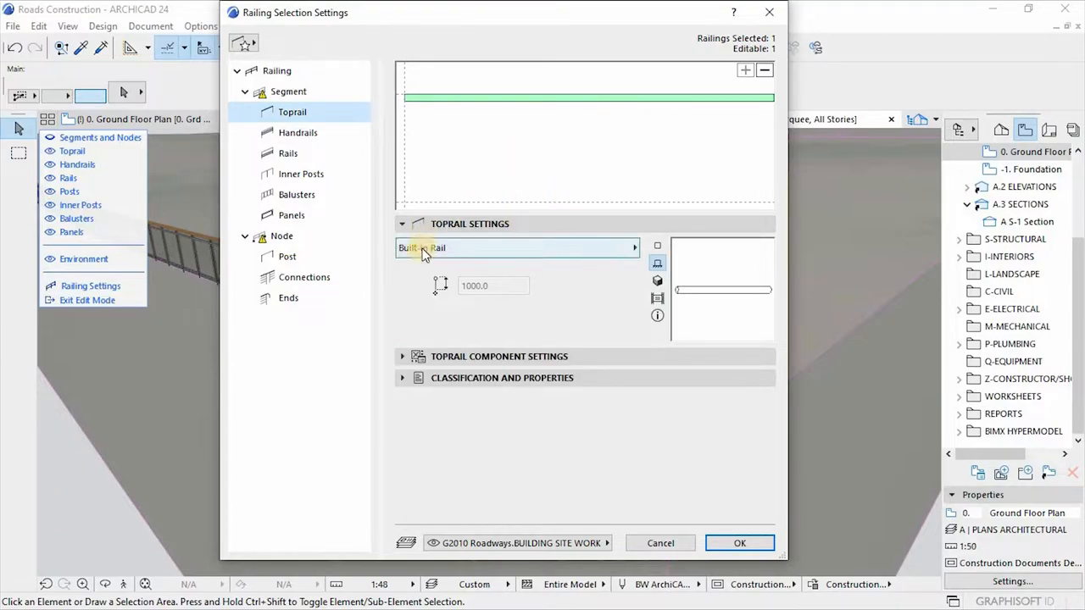
mouse_move(572, 250)
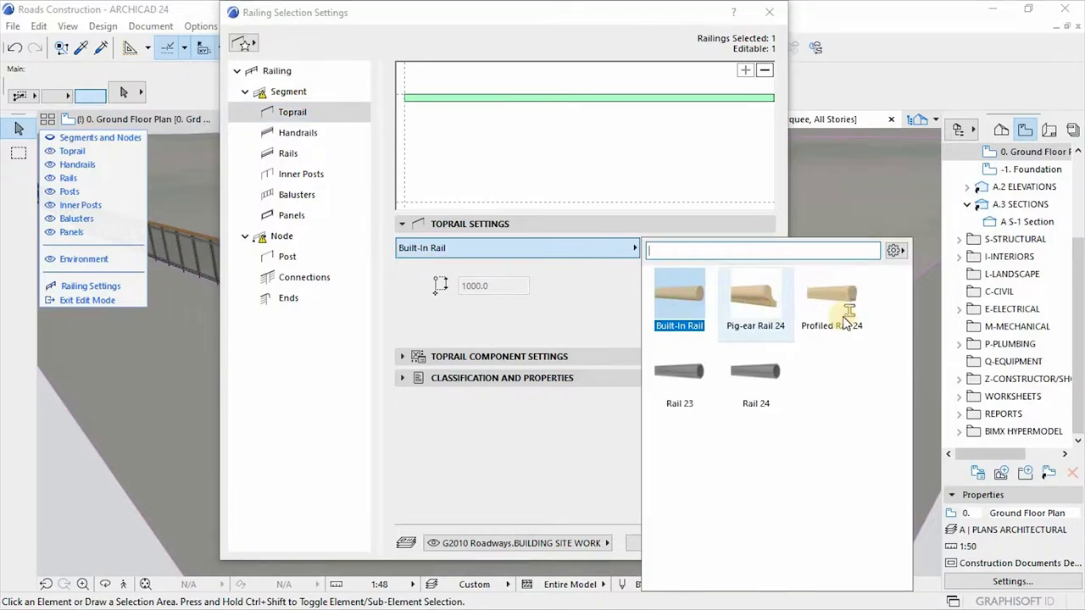
Make the toprail a Profiled Rail with the RD2 14m two way Road profile and fixing off.
left_click(831, 297)
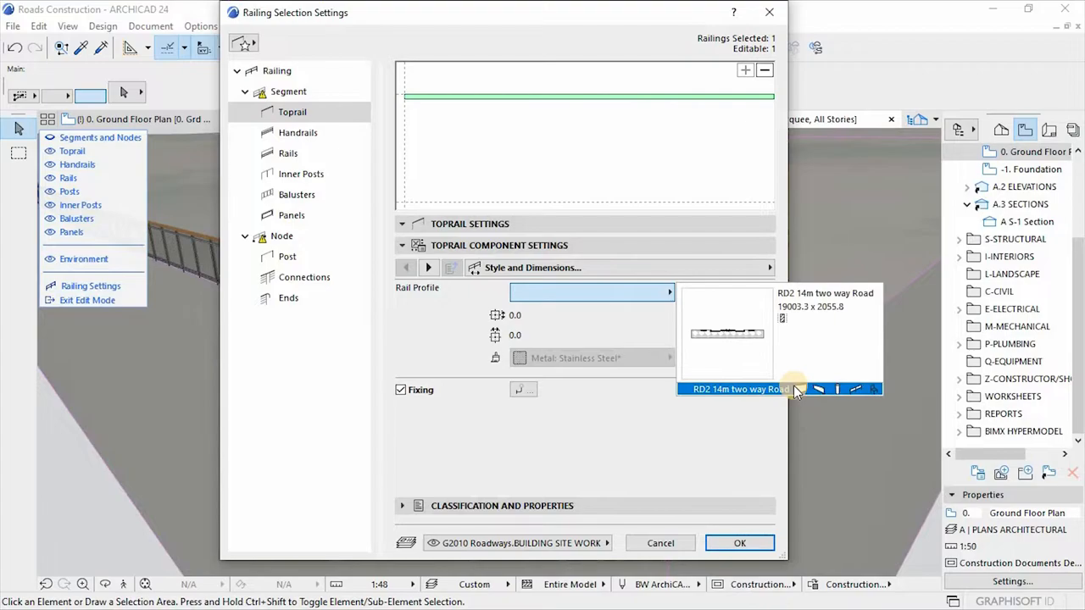
mouse_move(732, 393)
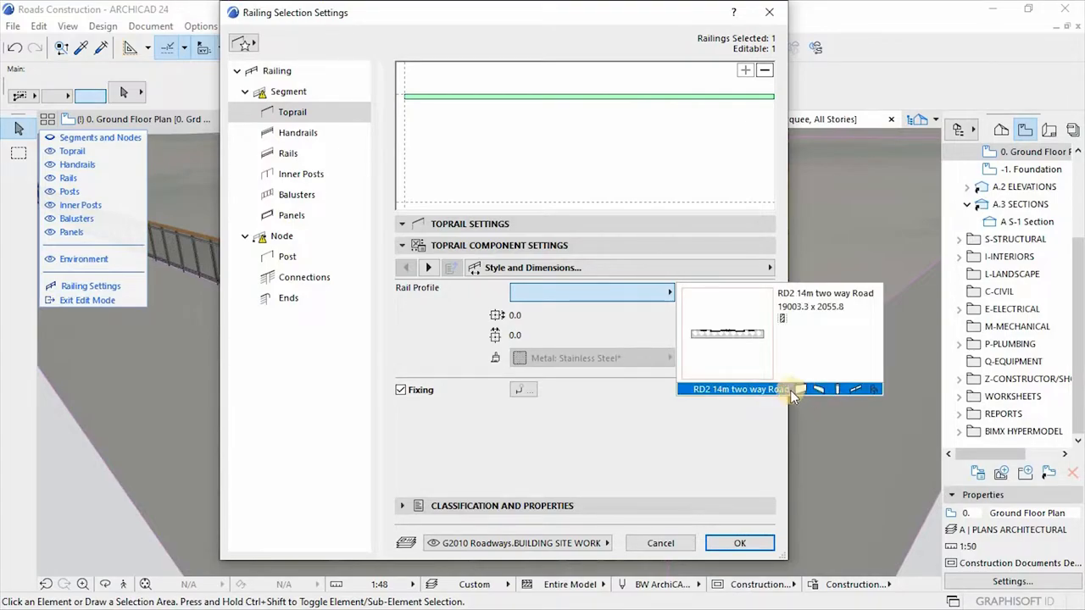
left_click(731, 388)
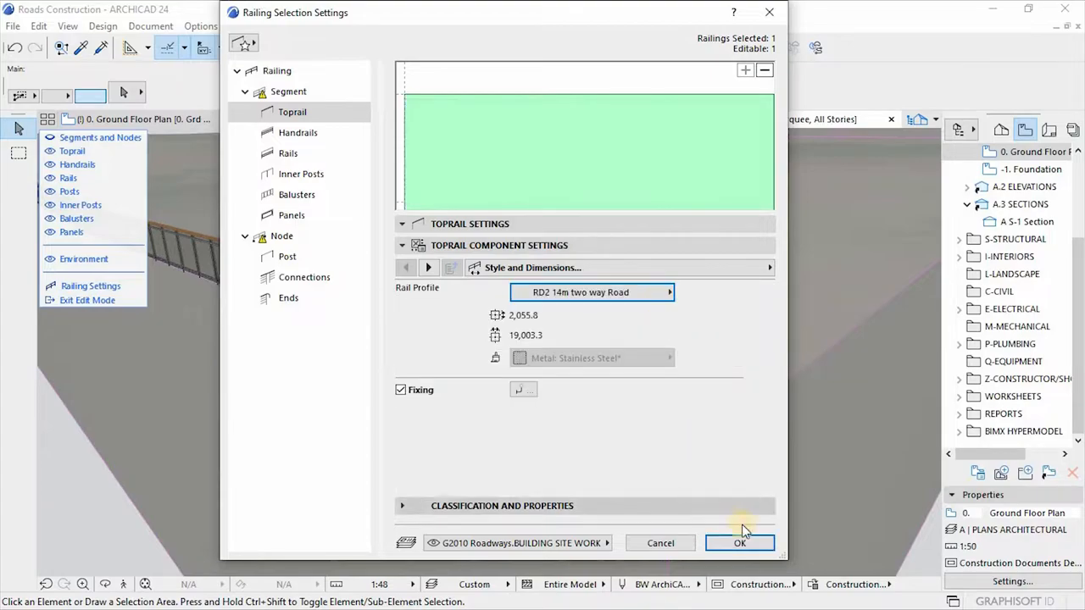
left_click(400, 390)
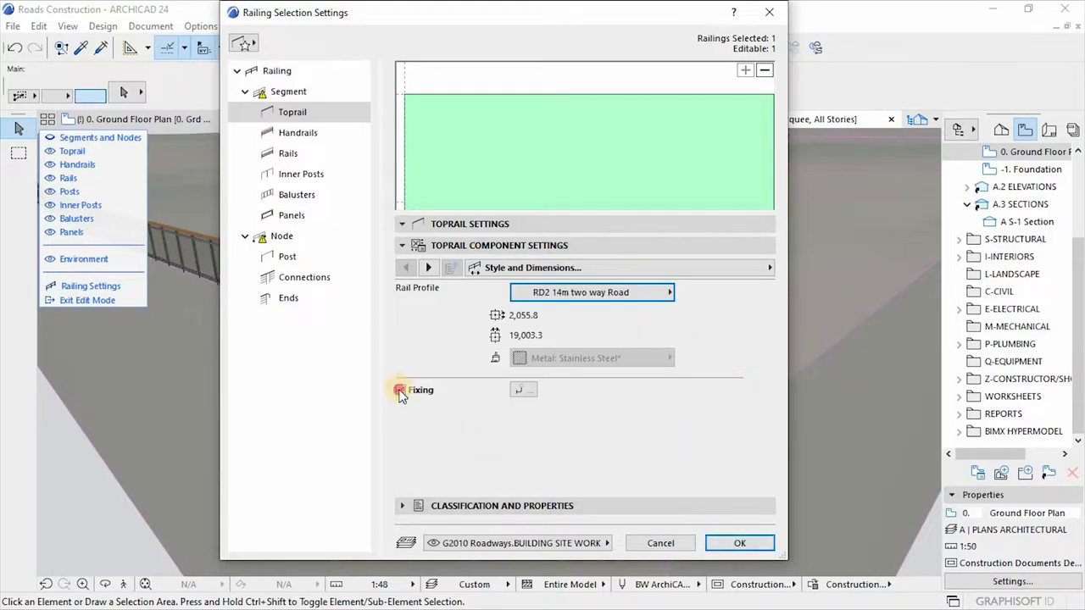
left_click(400, 389)
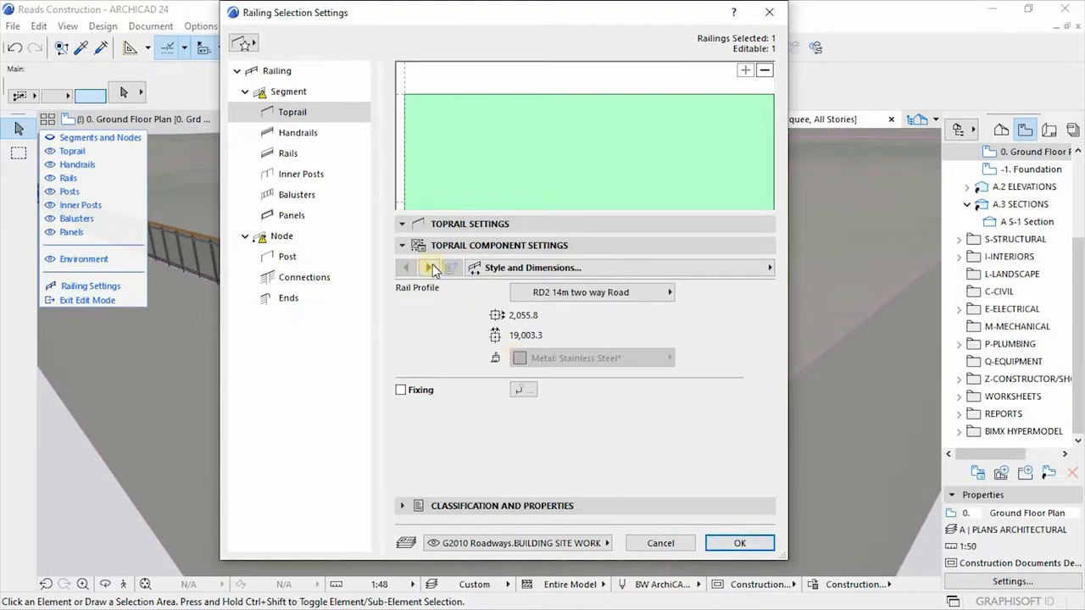
Review the toprail's Fixing page and confirm the railing settings.
left_click(406, 267)
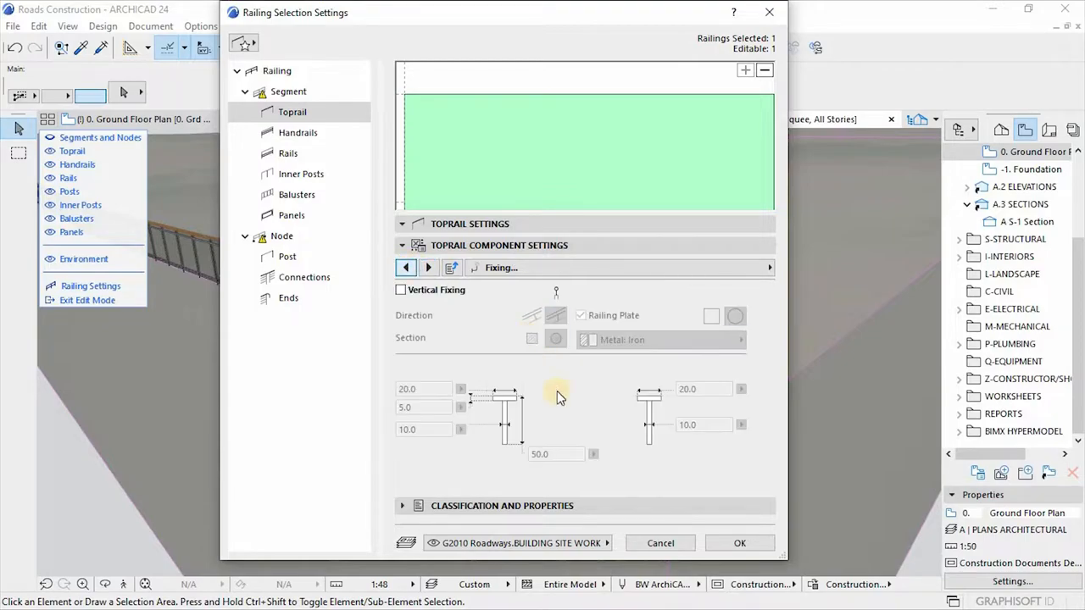
left_click(428, 268)
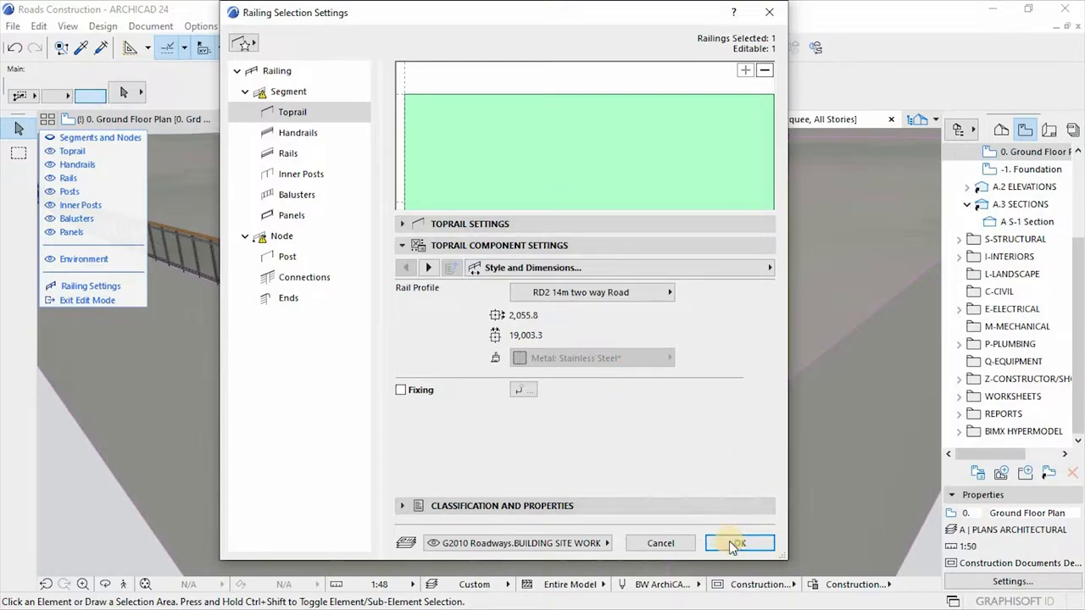
left_click(740, 542)
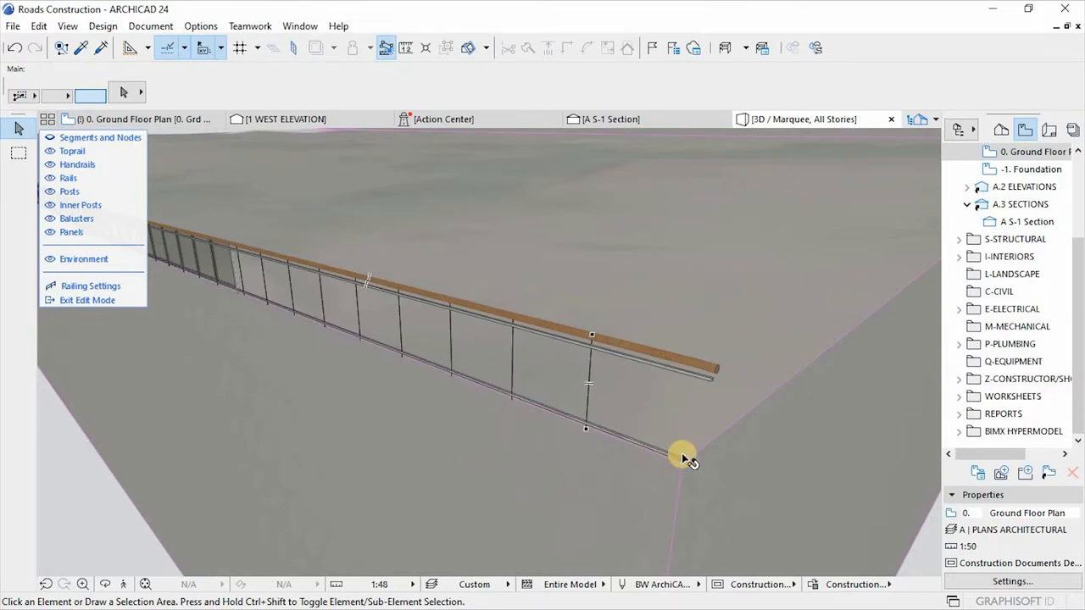
Delete the remaining posts and lower rail, leaving the road-profiled toprail selected.
left_click_drag(682, 458, 627, 361)
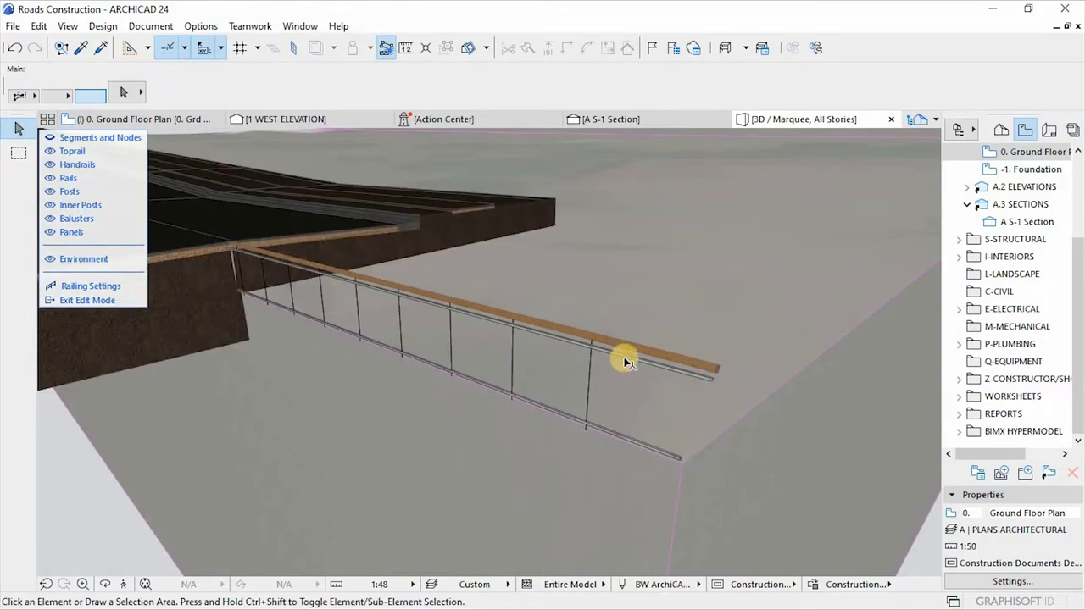
left_click(627, 361)
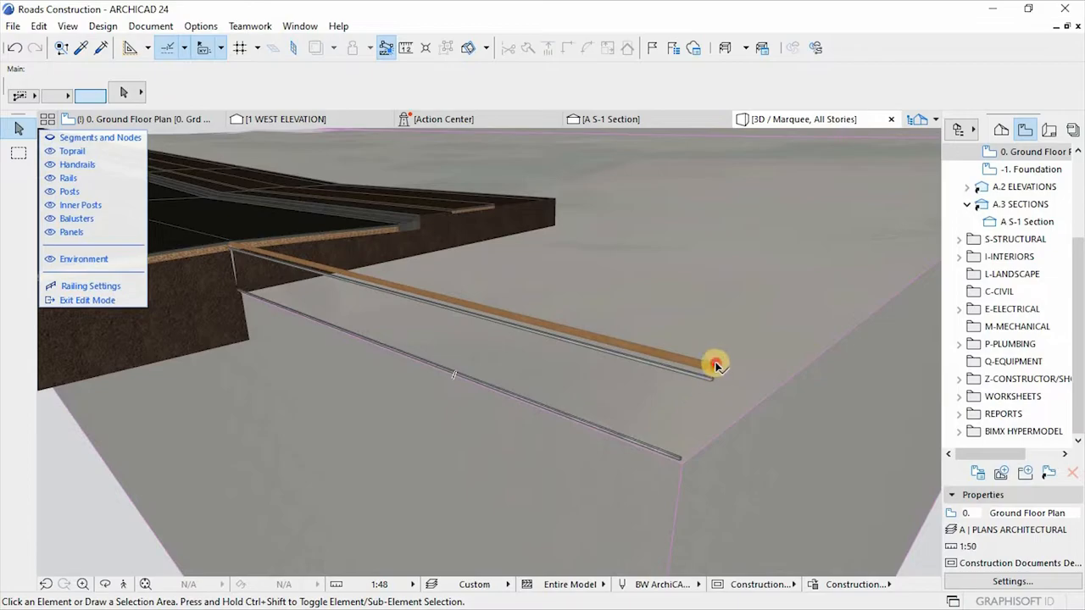
left_click(713, 367)
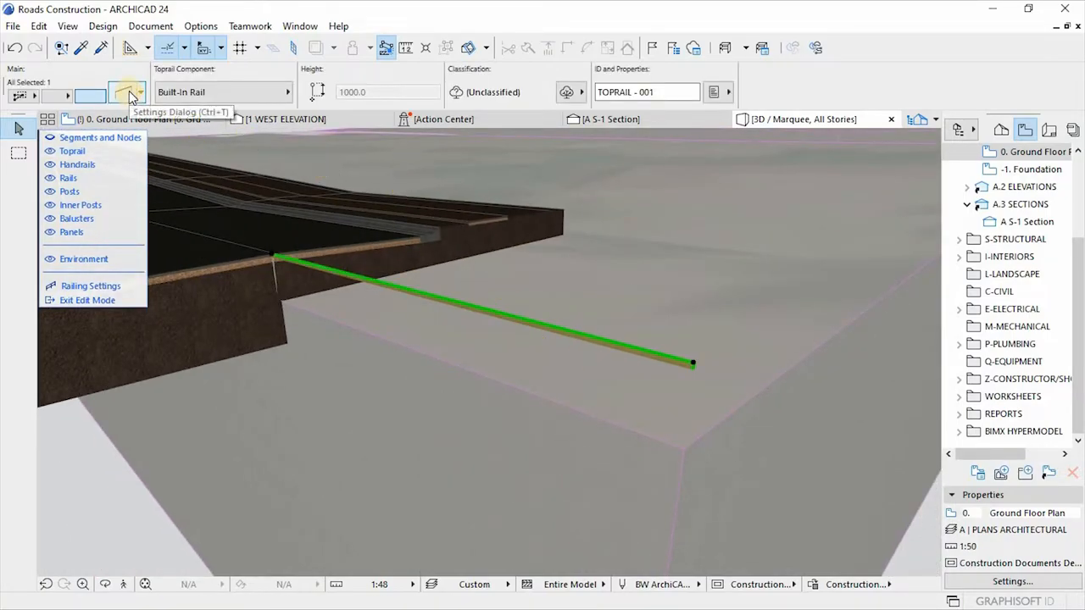
Assign the RD2 14m two way Road profile to the toprail with fixing off, then select the railing.
left_click(126, 92)
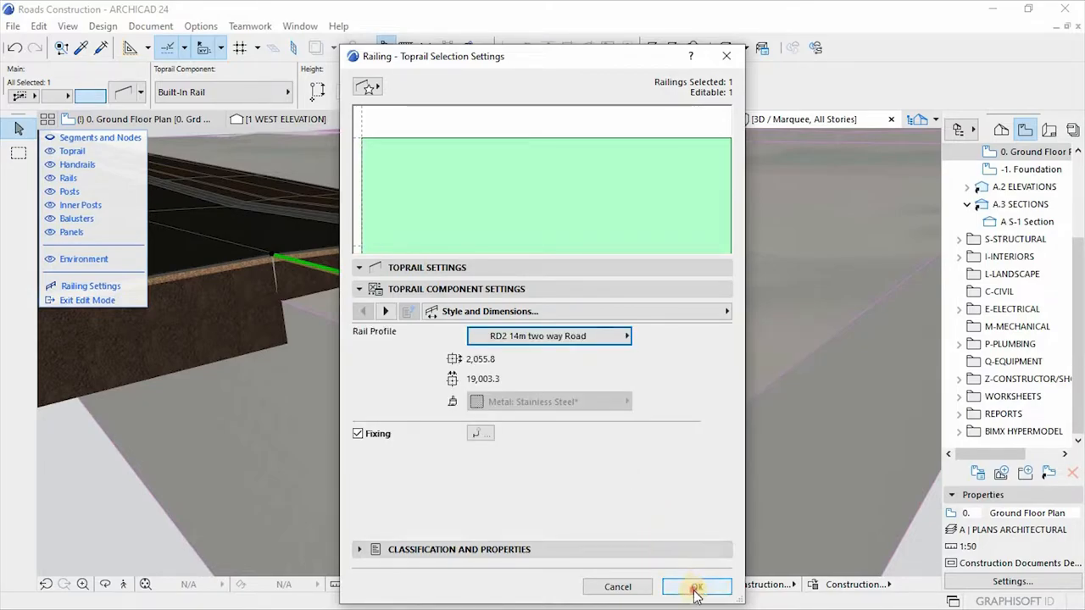
left_click(697, 586)
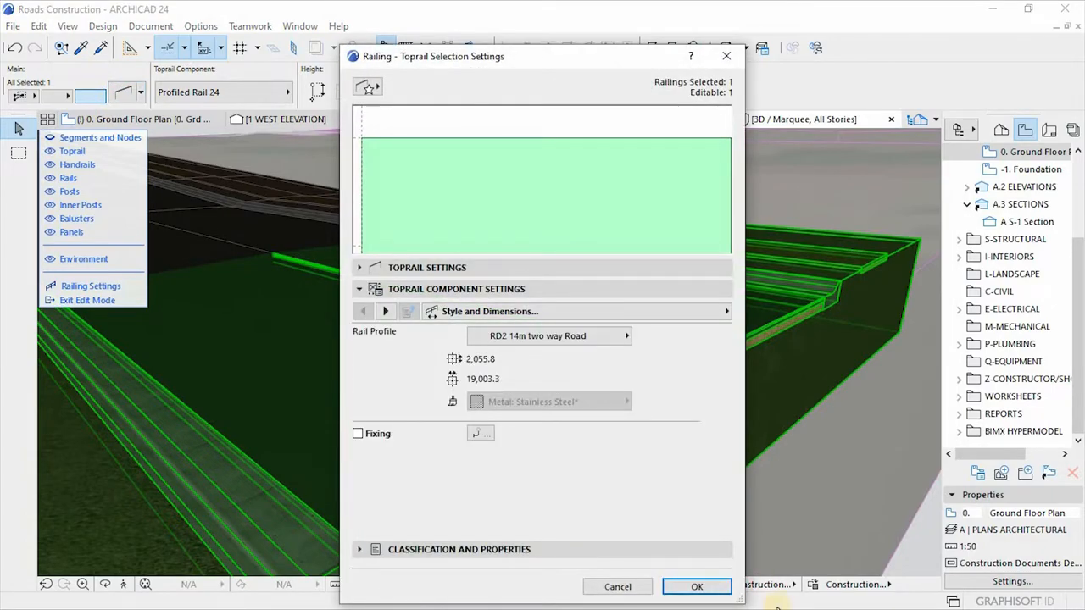
left_click(696, 586)
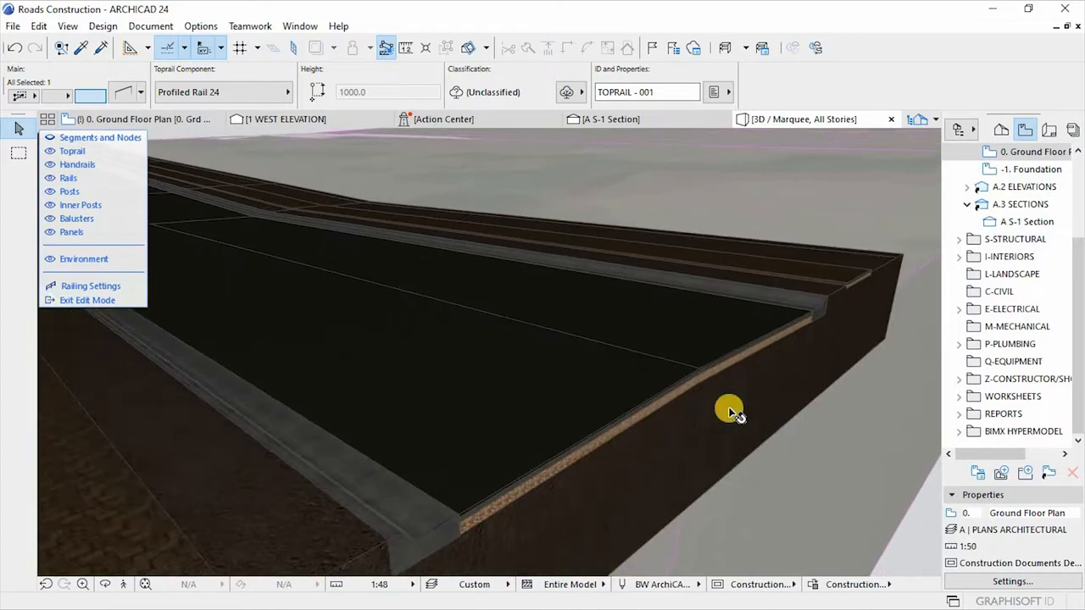
left_click(729, 412)
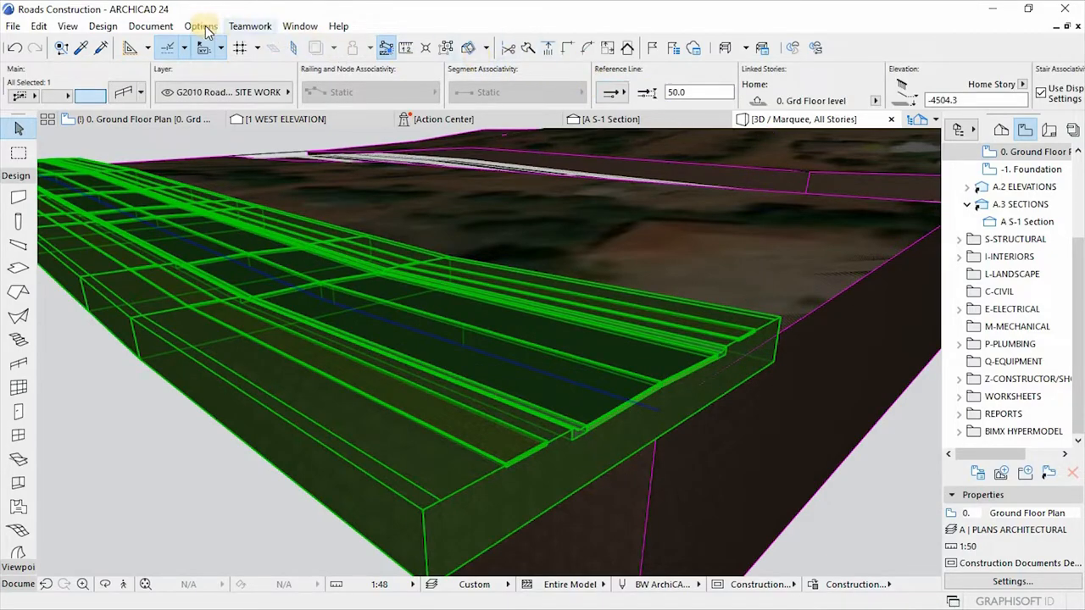
Review the RD2 14m two way Road and RD5 Road+street profiles in the Profile Manager.
left_click(201, 25)
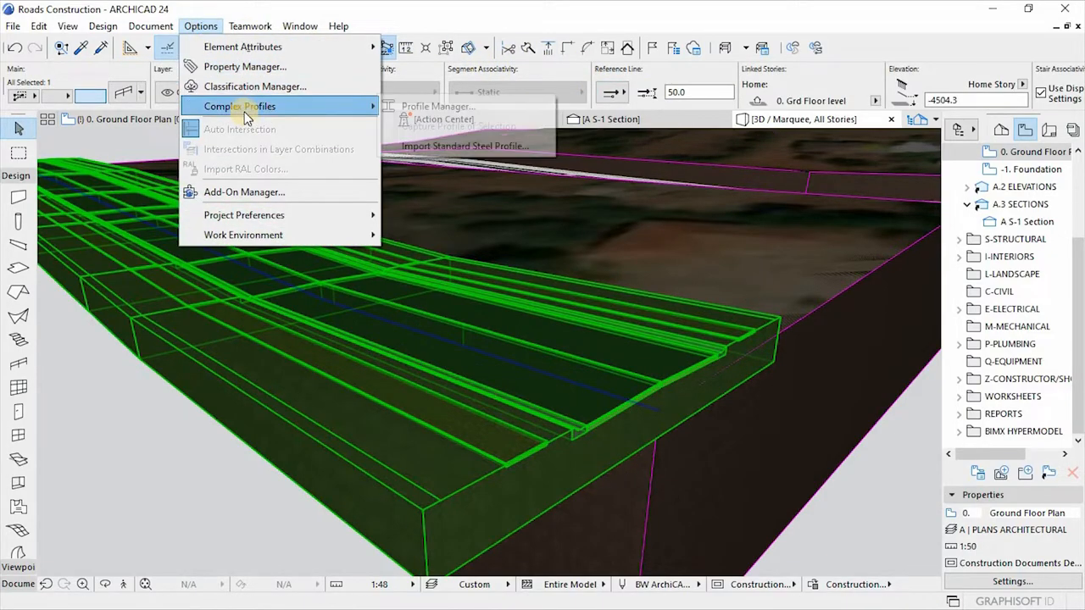
left_click(445, 106)
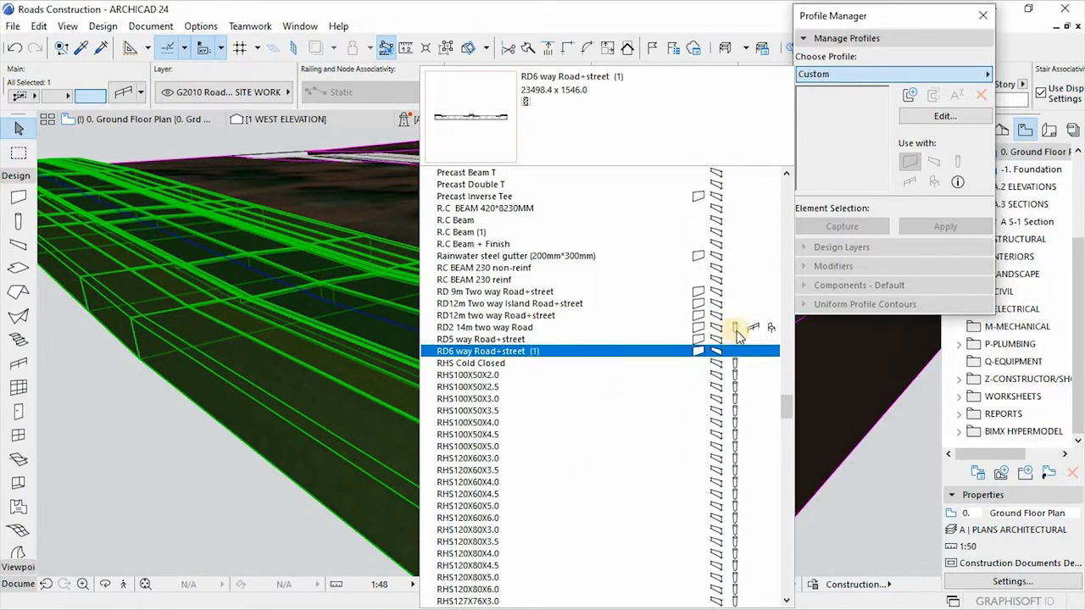
left_click(484, 327)
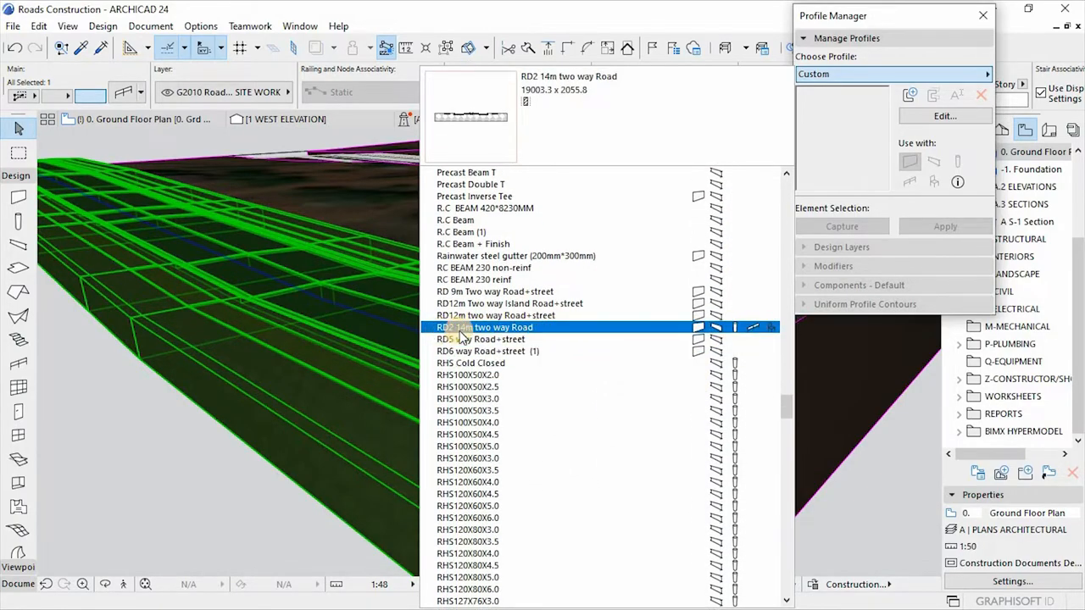
left_click(480, 339)
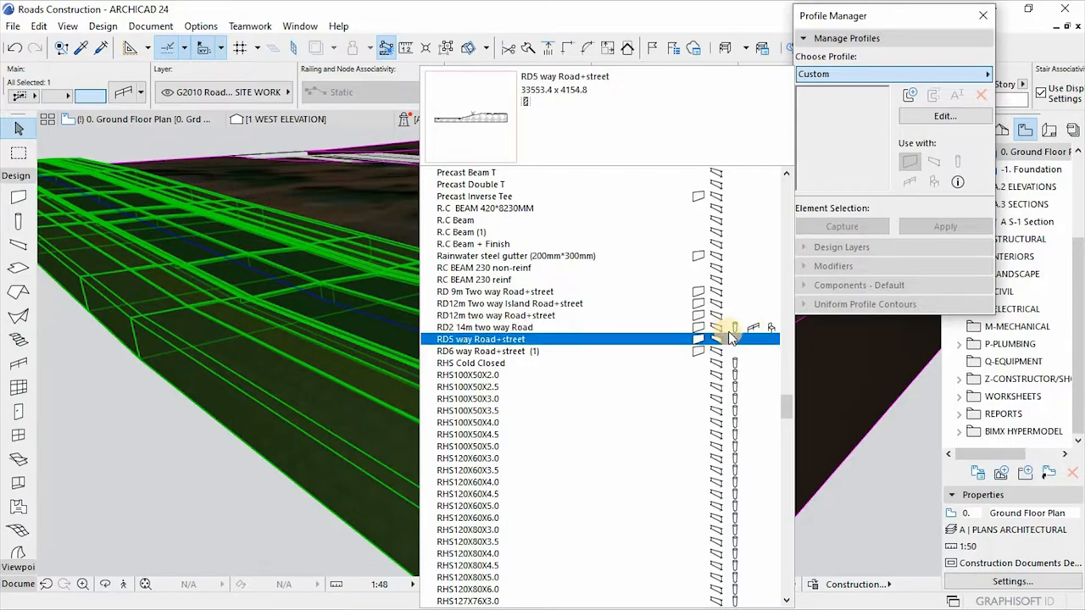
left_click(484, 327)
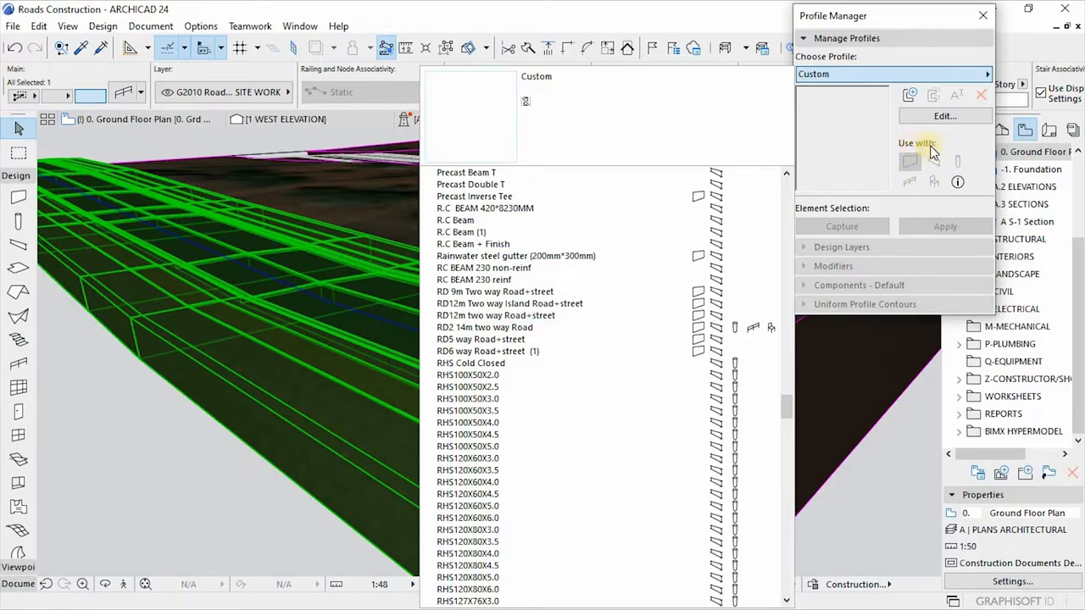
mouse_move(913, 189)
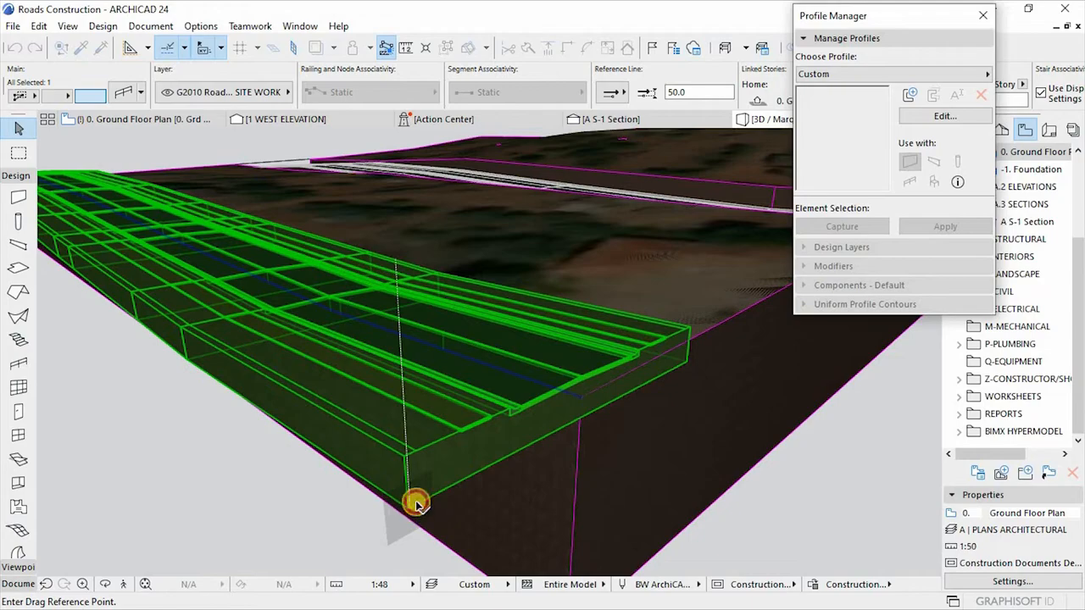
Drag the road railing down to -5000 elevation into the terrain and close the Profile Manager.
left_click_drag(415, 502, 674, 373)
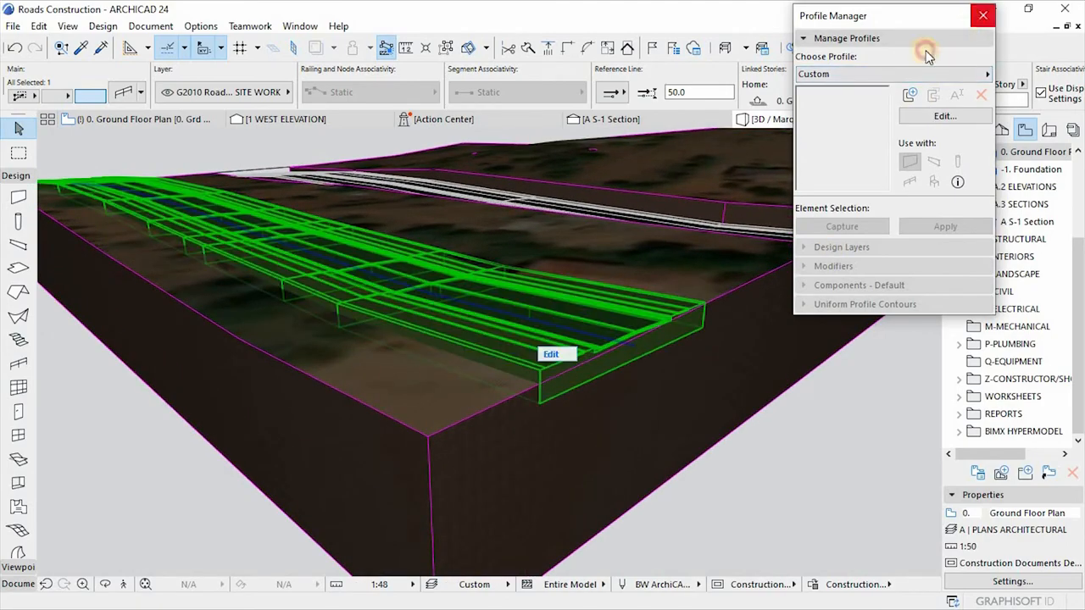
left_click(978, 14)
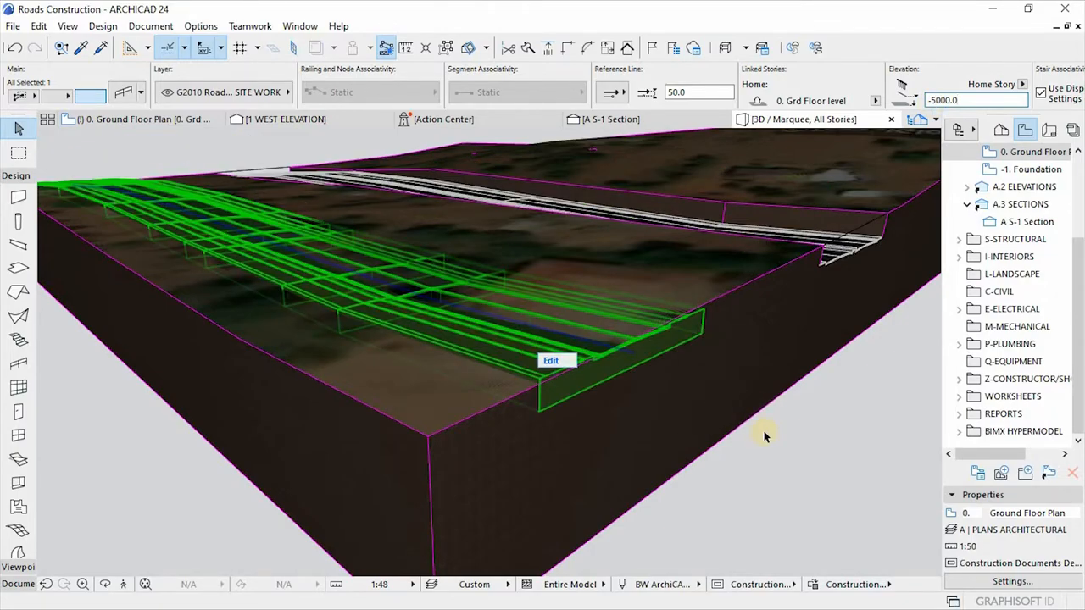
Start Solid Element Operations with the road as operator and the terrain as target.
right_click(766, 436)
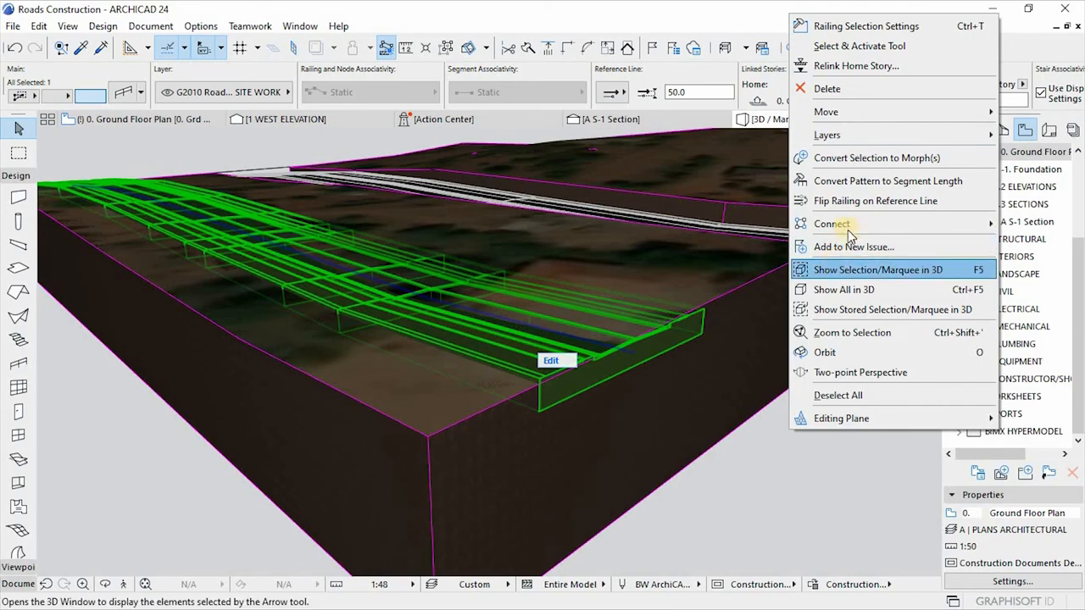
left_click(877, 269)
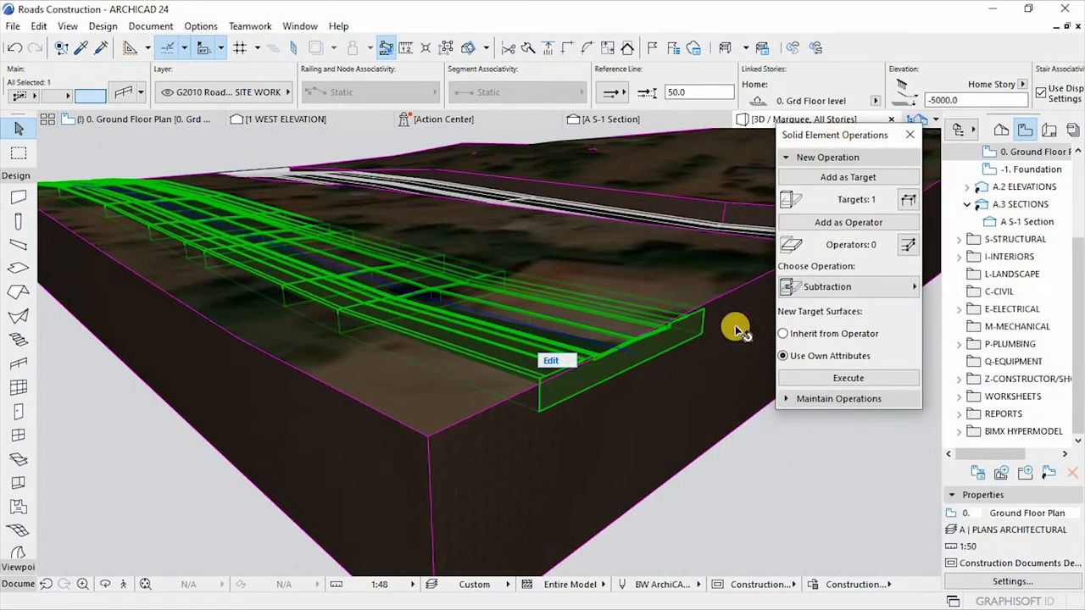
mouse_move(405, 307)
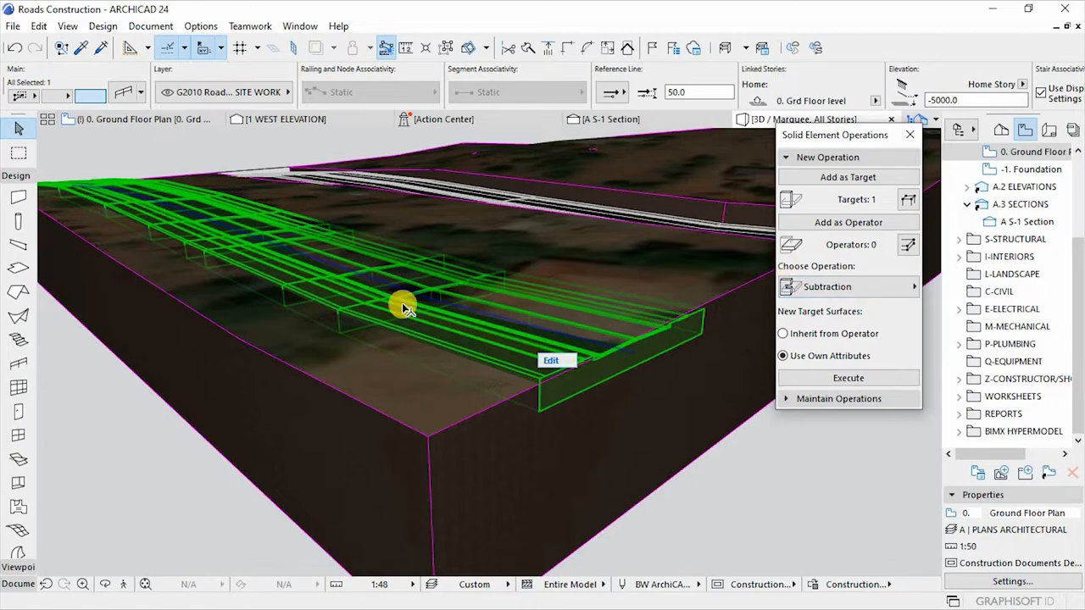
mouse_move(818, 221)
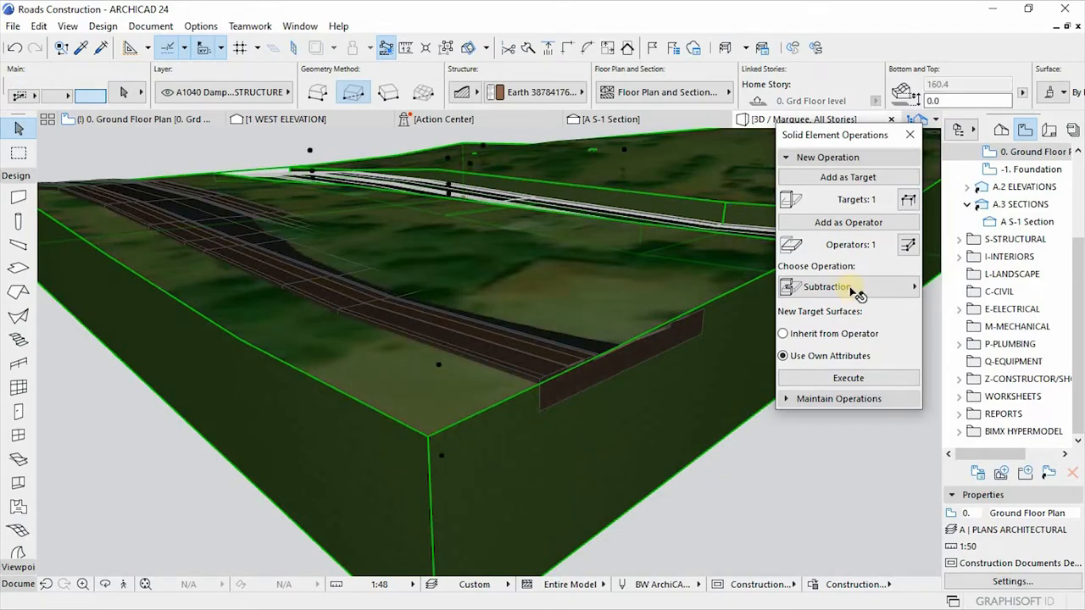
left_click(847, 177)
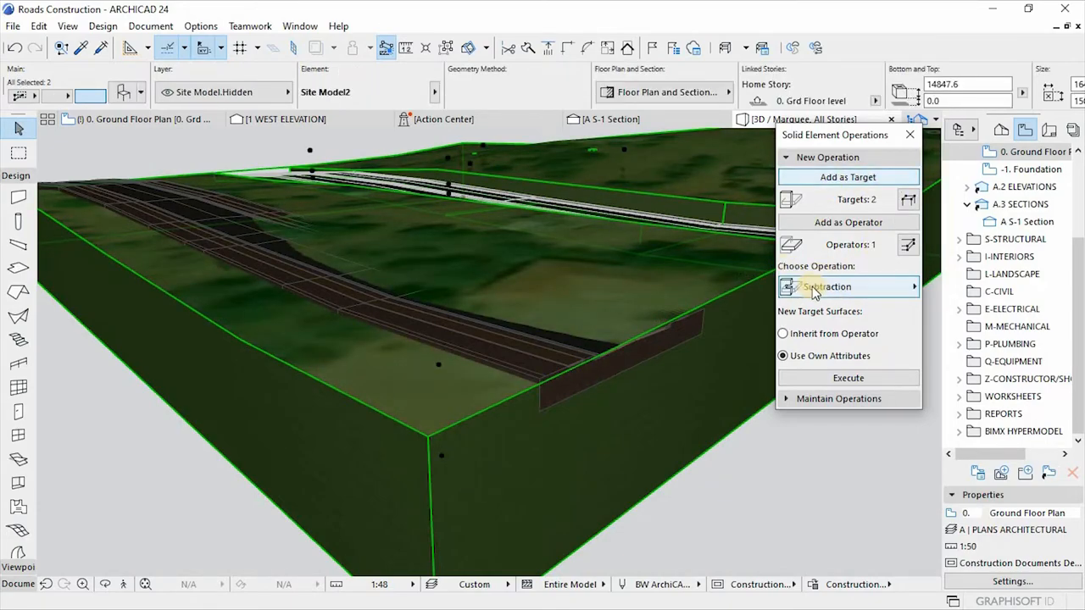
Execute a Subtraction with upward extrusion to cut the road channel into the terrain.
left_click(848, 287)
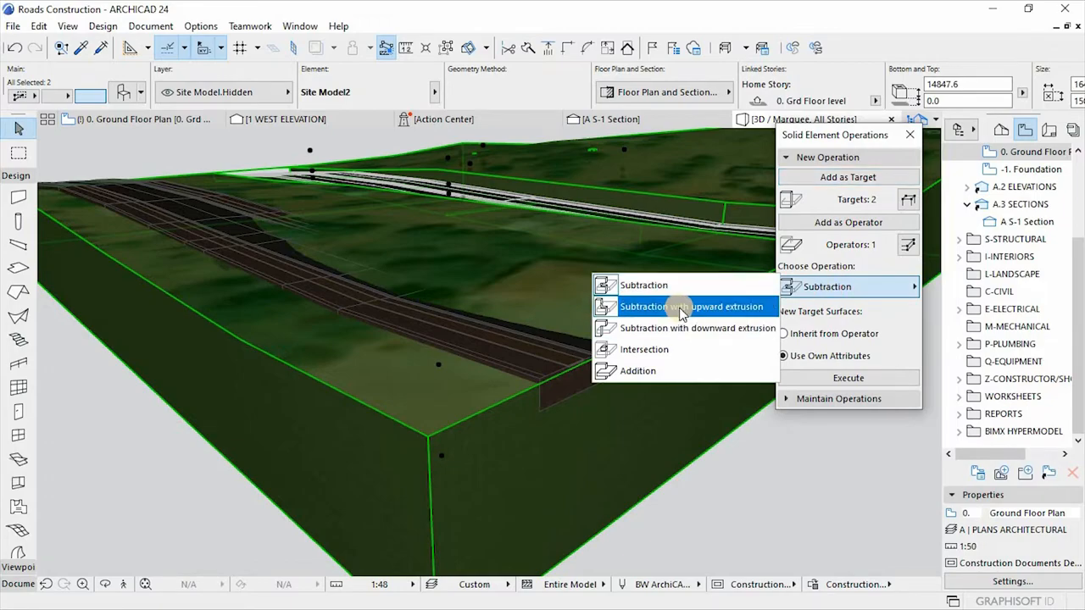
left_click(694, 306)
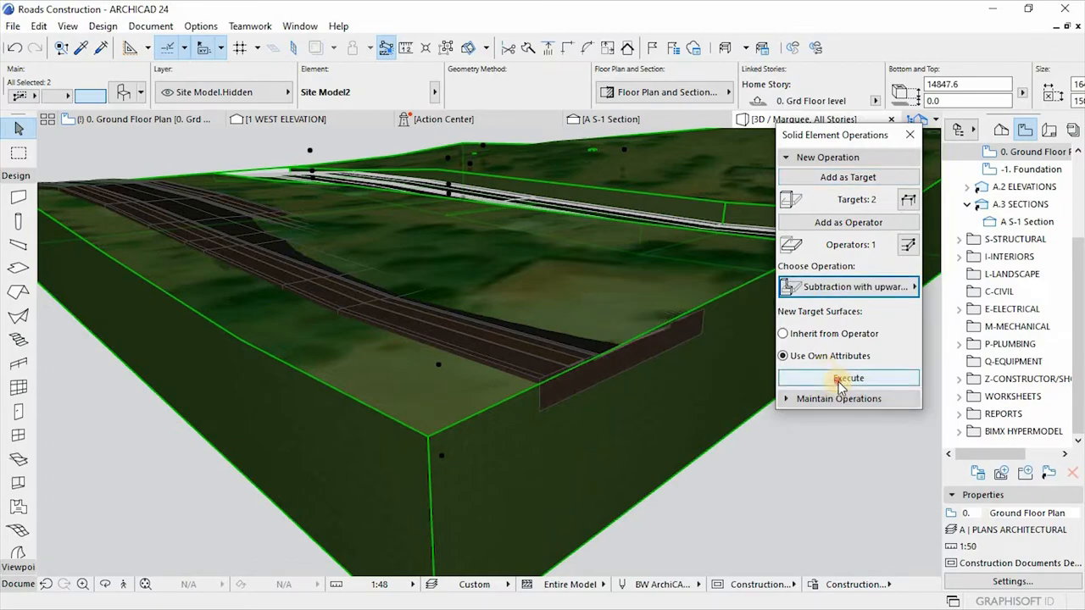
left_click(848, 378)
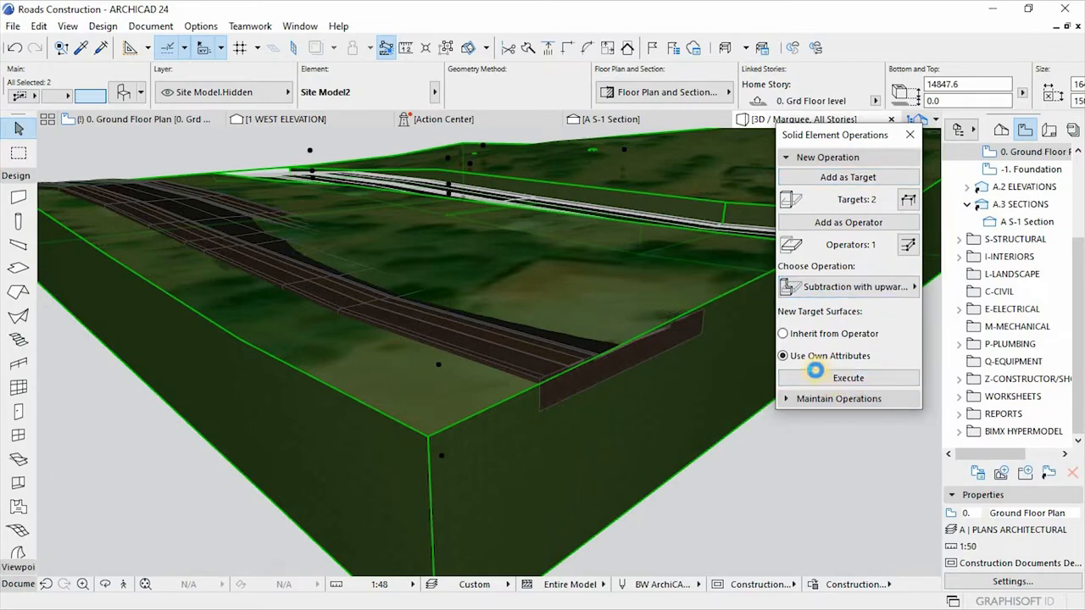
left_click(848, 377)
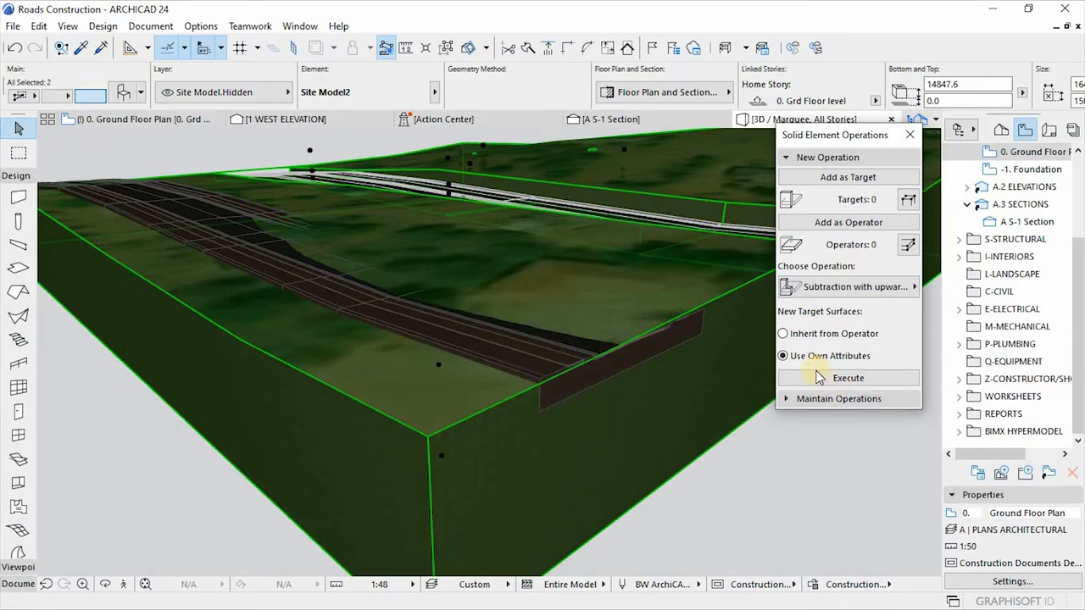
left_click(847, 378)
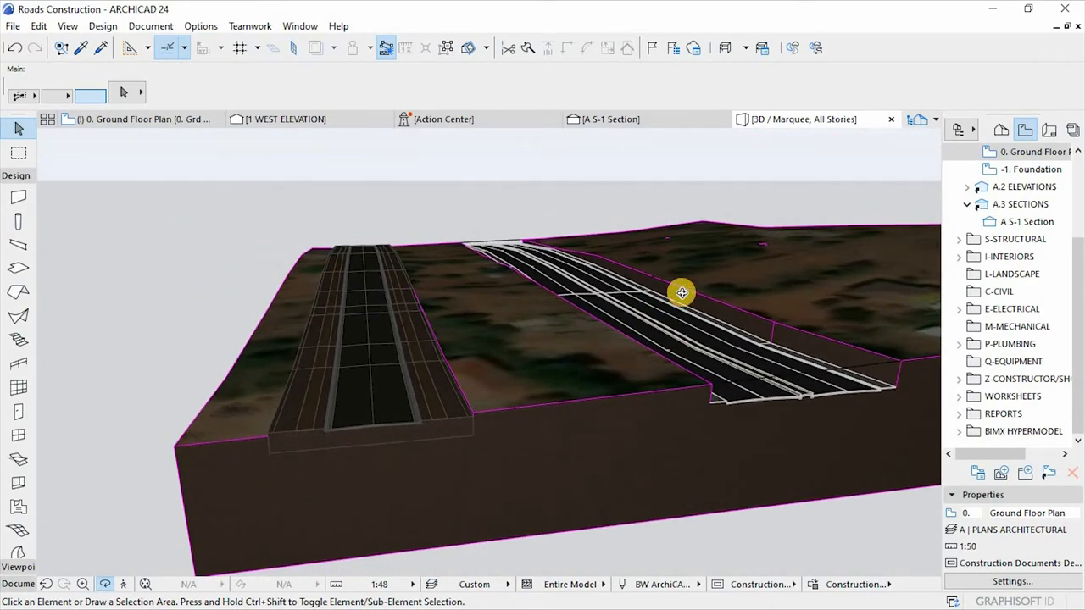
left_click_drag(682, 293, 296, 296)
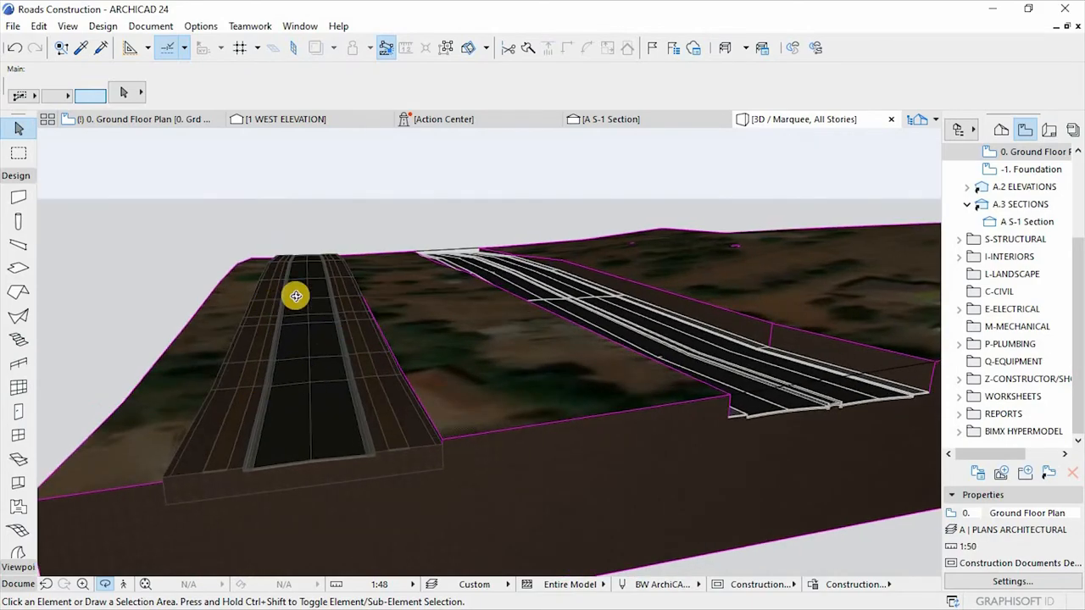